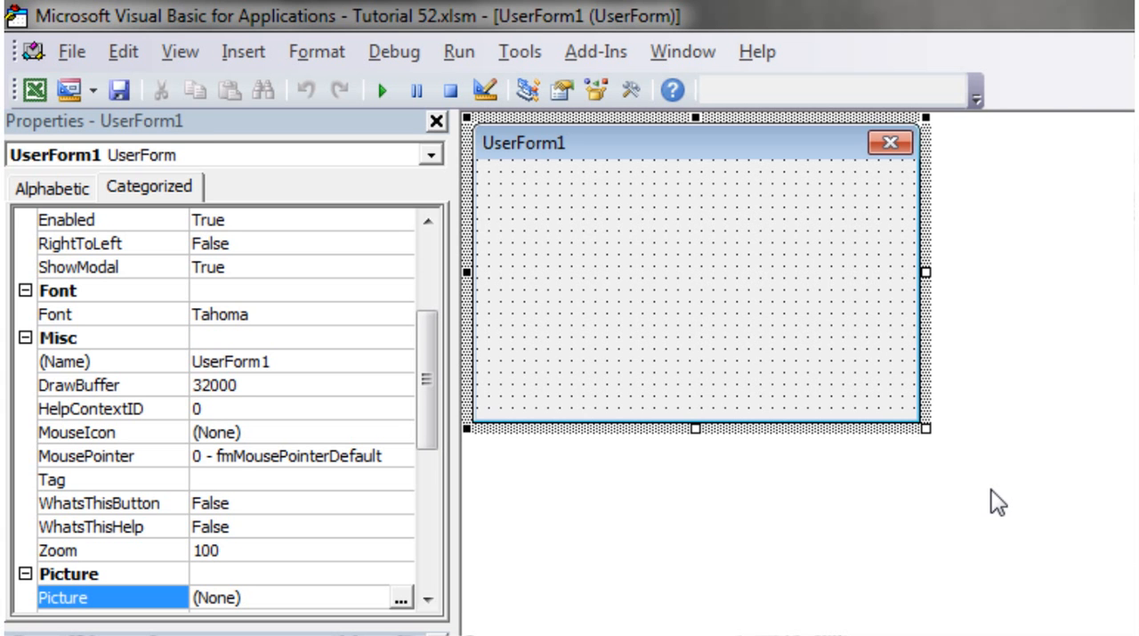
{"action": "mouse_move", "coordinate": [929, 495]}
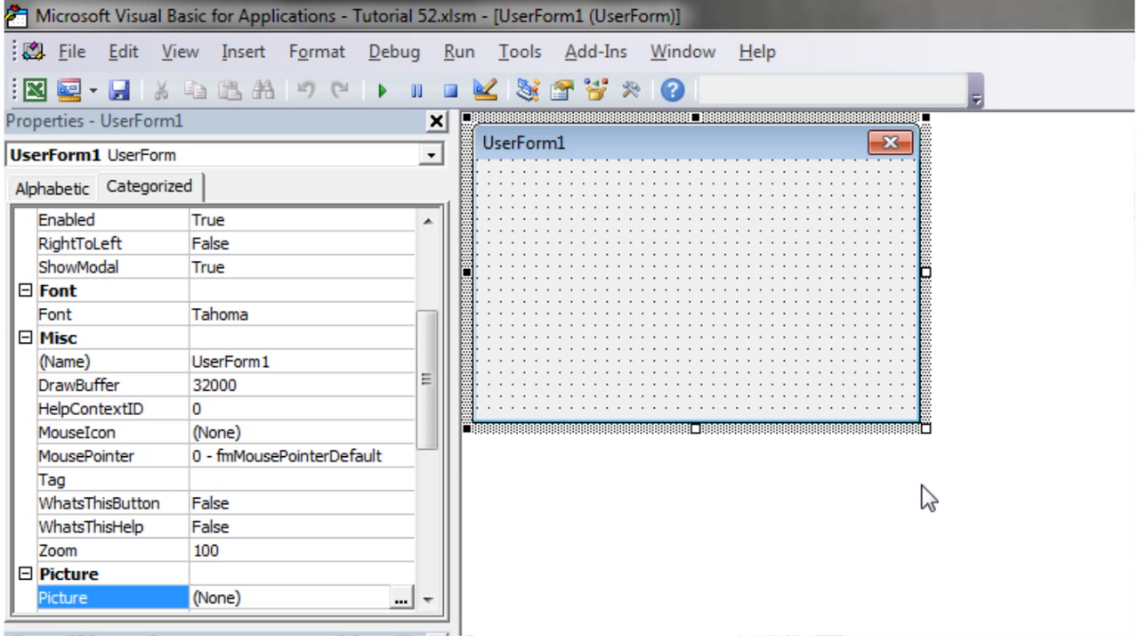
{"action": "mouse_move", "coordinate": [929, 431]}
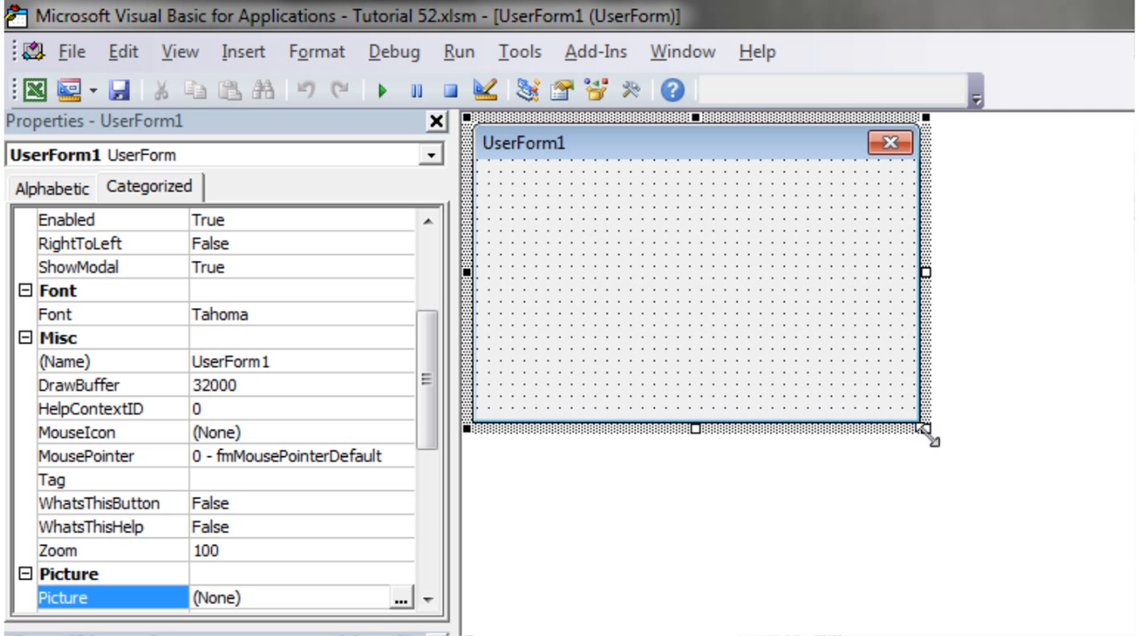
Enlarge UserForm1 by its corner handle and bring the Picture property into view
{"action": "left_click_drag", "start_coordinate": [929, 442], "coordinate": [1042, 632]}
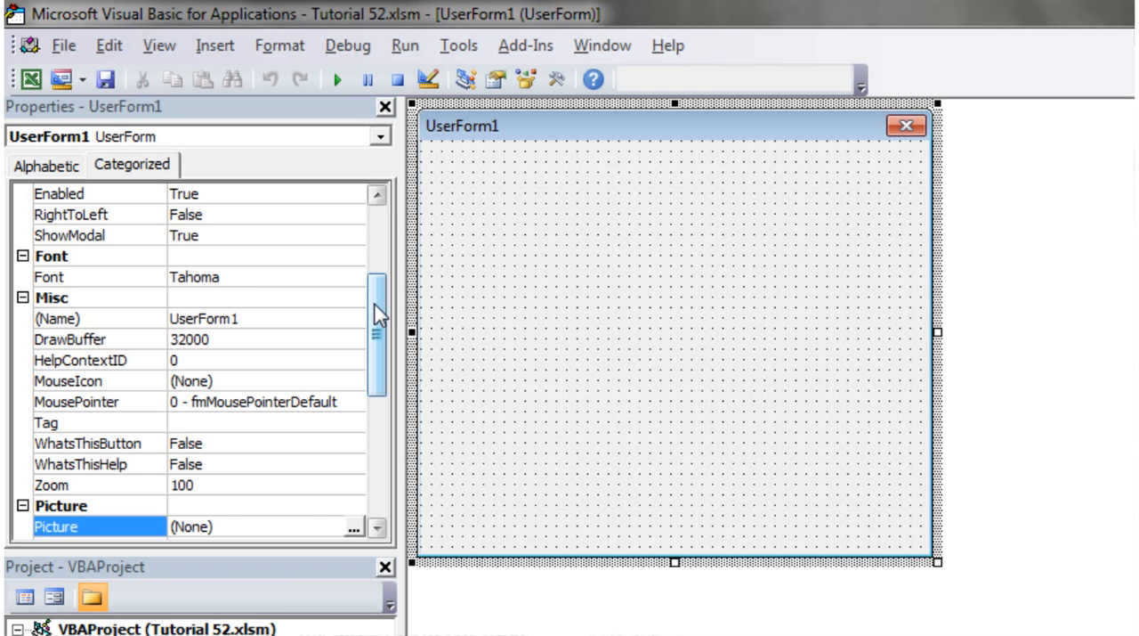
{"action": "scroll", "scroll_direction": "down", "scroll_amount": 3}
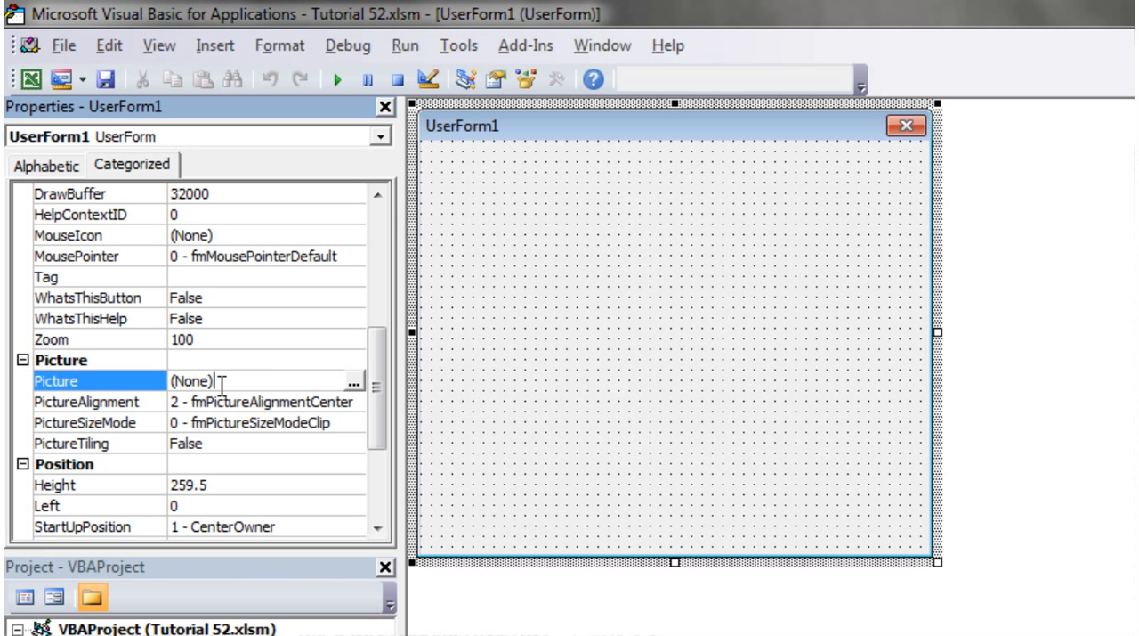
{"action": "mouse_move", "coordinate": [354, 395]}
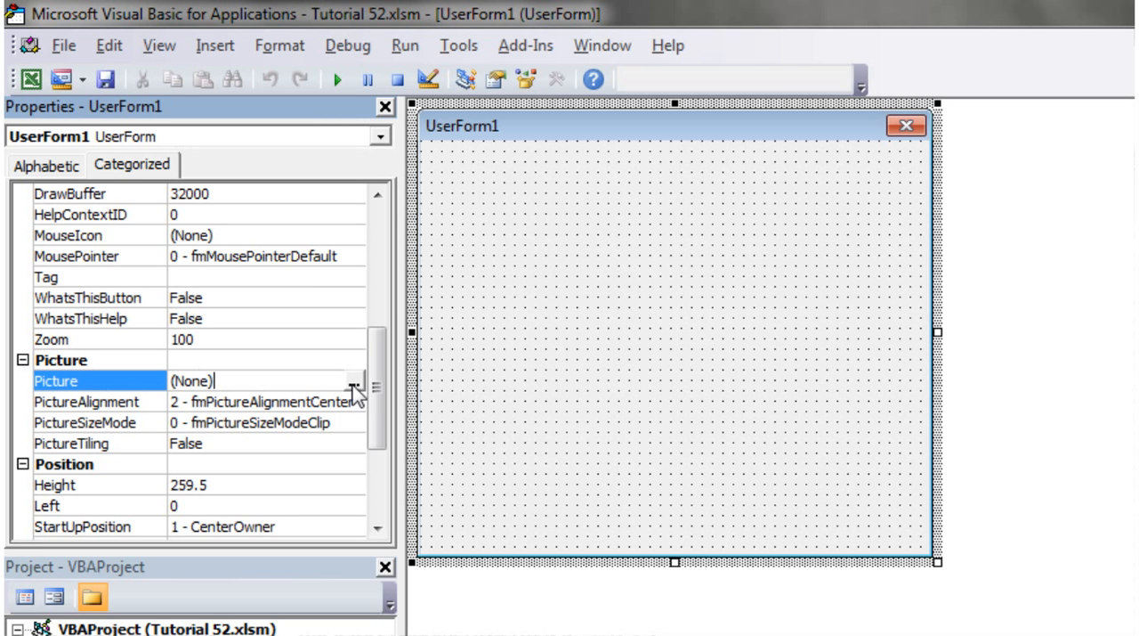
Load backdrop-with-gears1 as UserForm1's Picture so the property reads (Bitmap)
{"action": "left_click", "coordinate": [354, 381]}
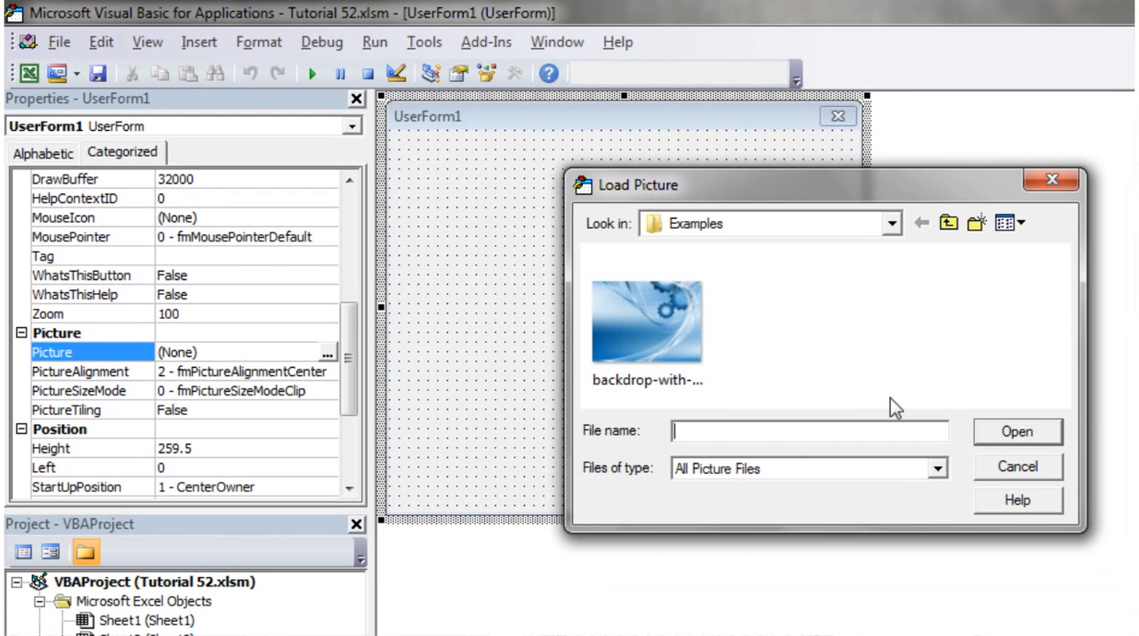
{"action": "left_click", "coordinate": [890, 222]}
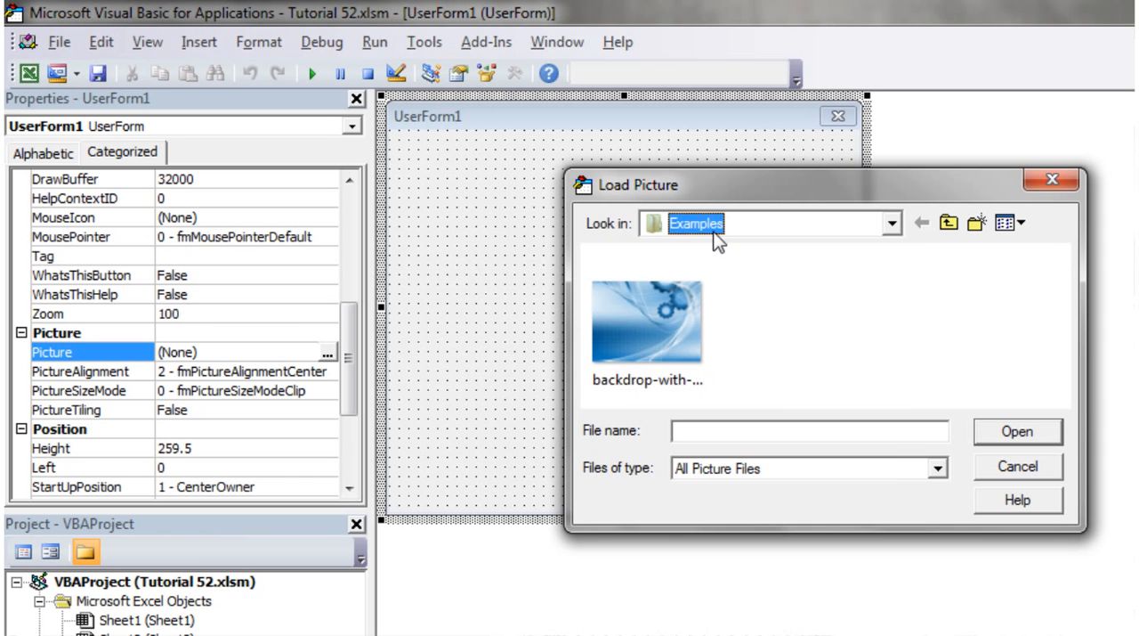
{"action": "left_click", "coordinate": [648, 321]}
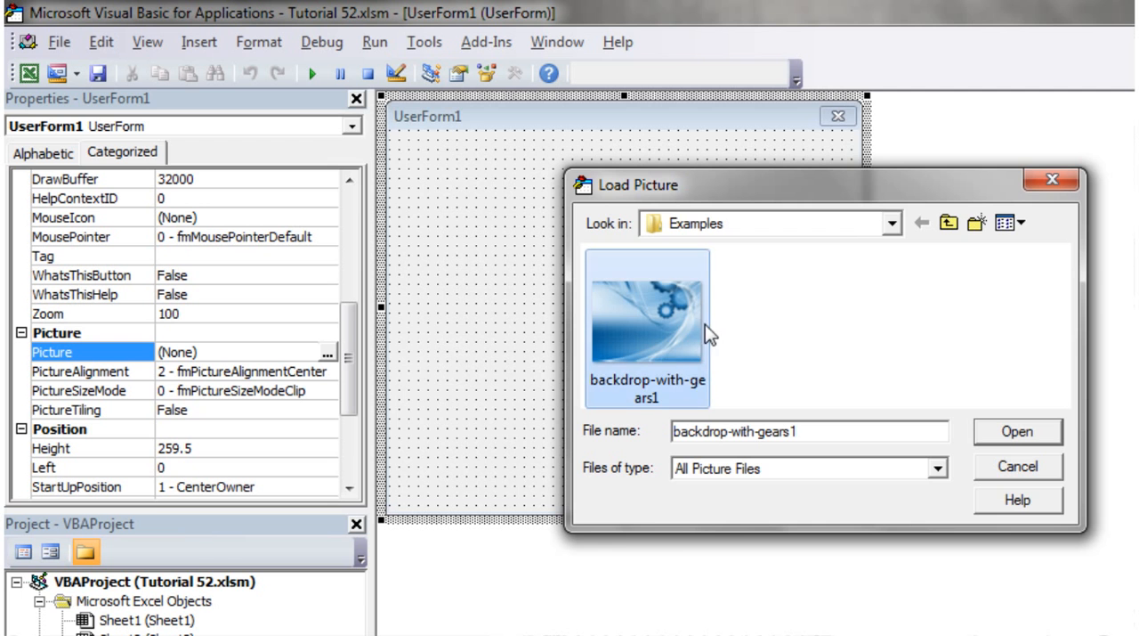
{"action": "left_click", "coordinate": [1018, 431]}
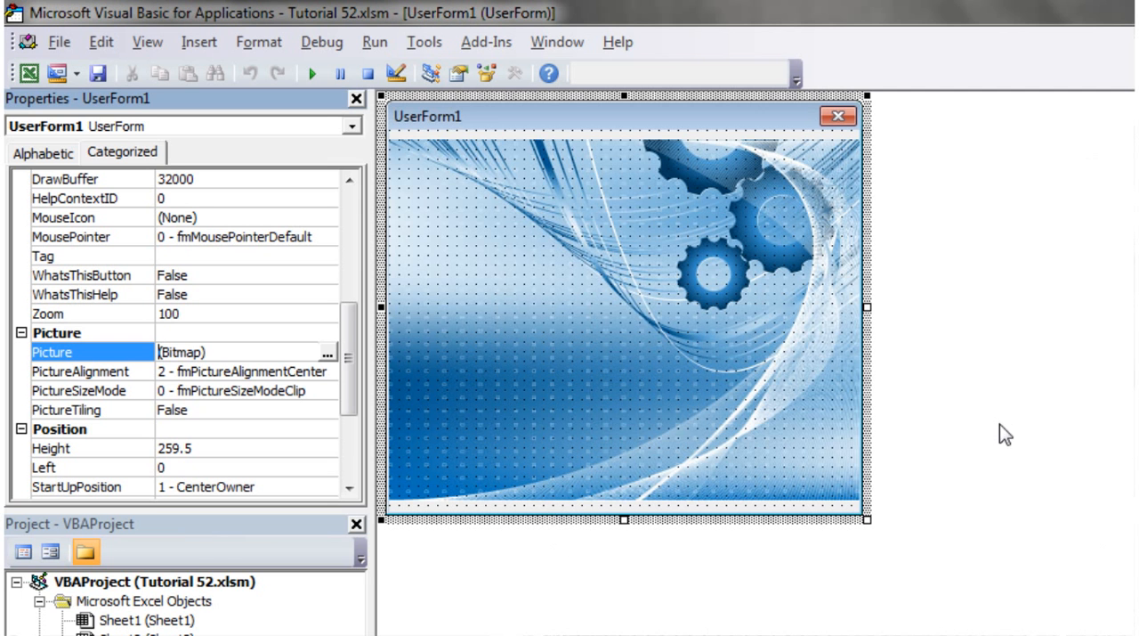
Resize the form several times, ending just larger than the gears picture at height 293.25
{"action": "left_click_drag", "start_coordinate": [865, 518], "coordinate": [1022, 586]}
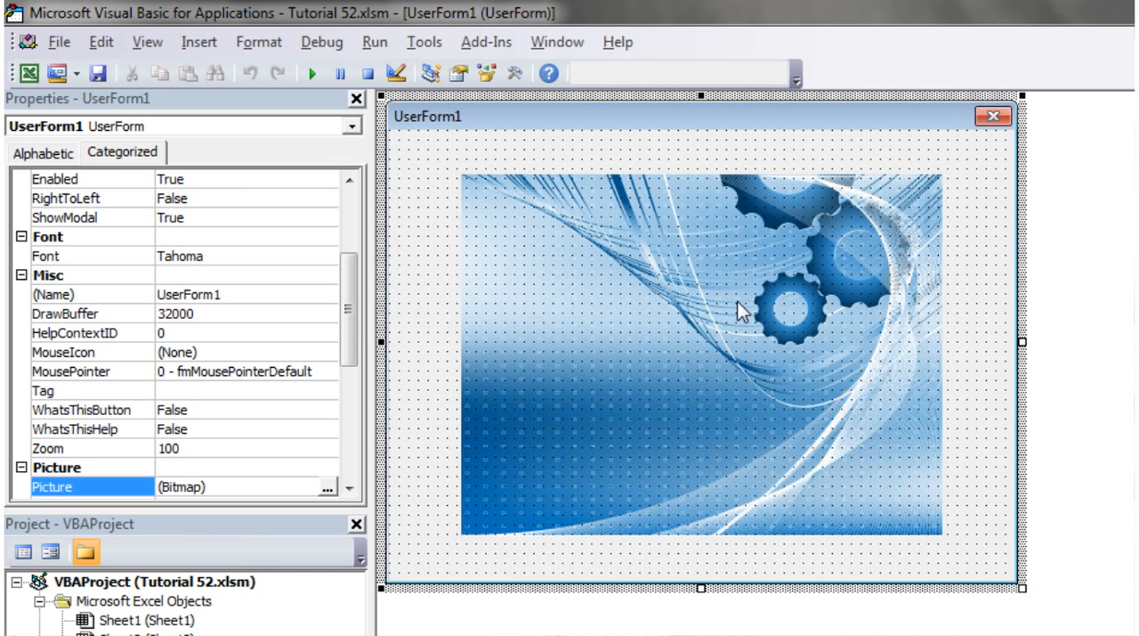
{"action": "mouse_move", "coordinate": [698, 413]}
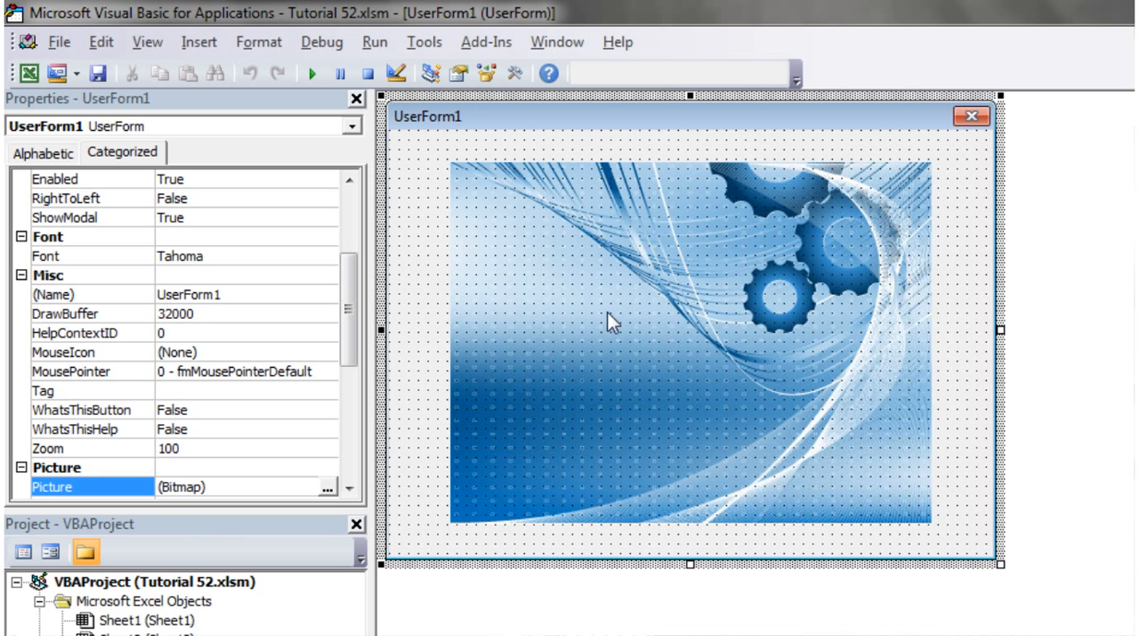
{"action": "mouse_move", "coordinate": [975, 538]}
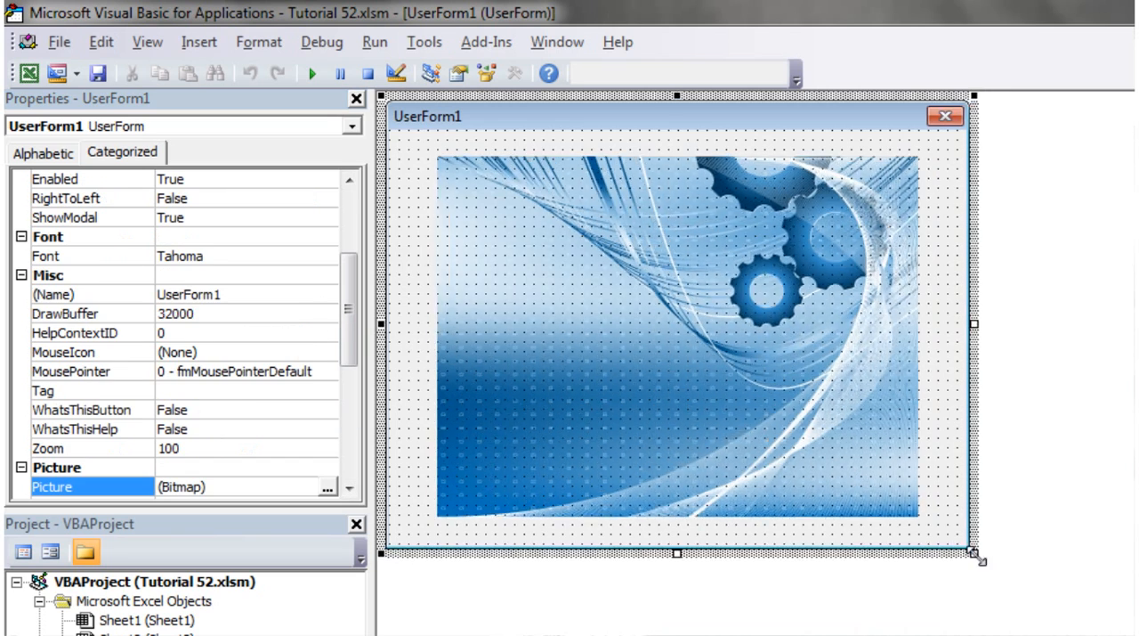
{"action": "left_click_drag", "start_coordinate": [976, 555], "coordinate": [801, 418]}
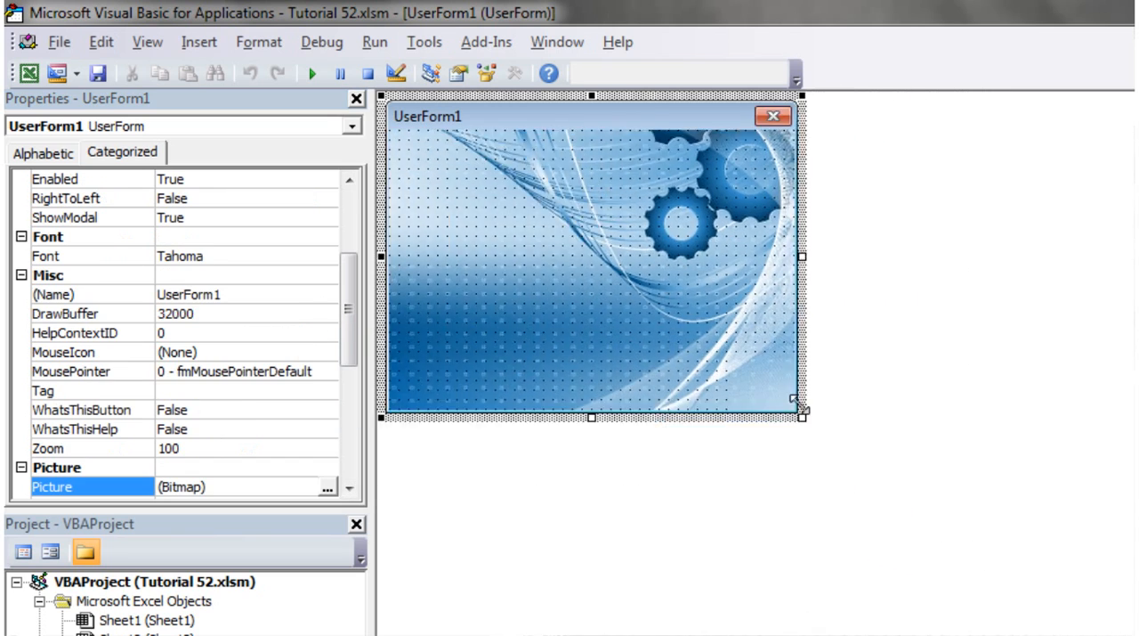
{"action": "left_click_drag", "start_coordinate": [802, 418], "coordinate": [491, 165]}
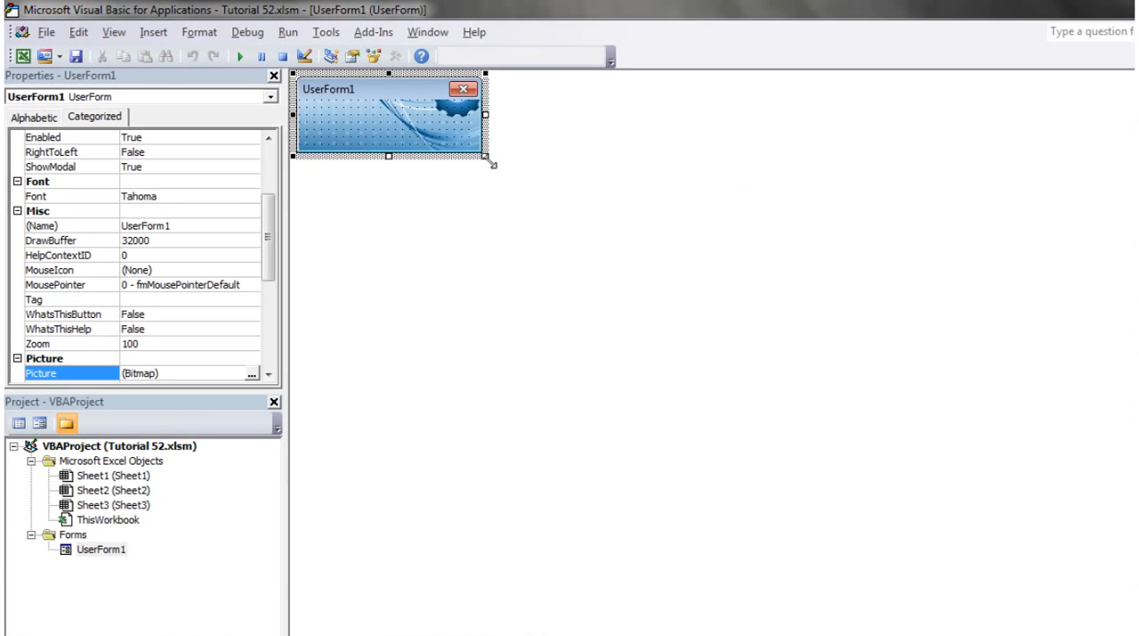
{"action": "left_click_drag", "start_coordinate": [492, 166], "coordinate": [1076, 602]}
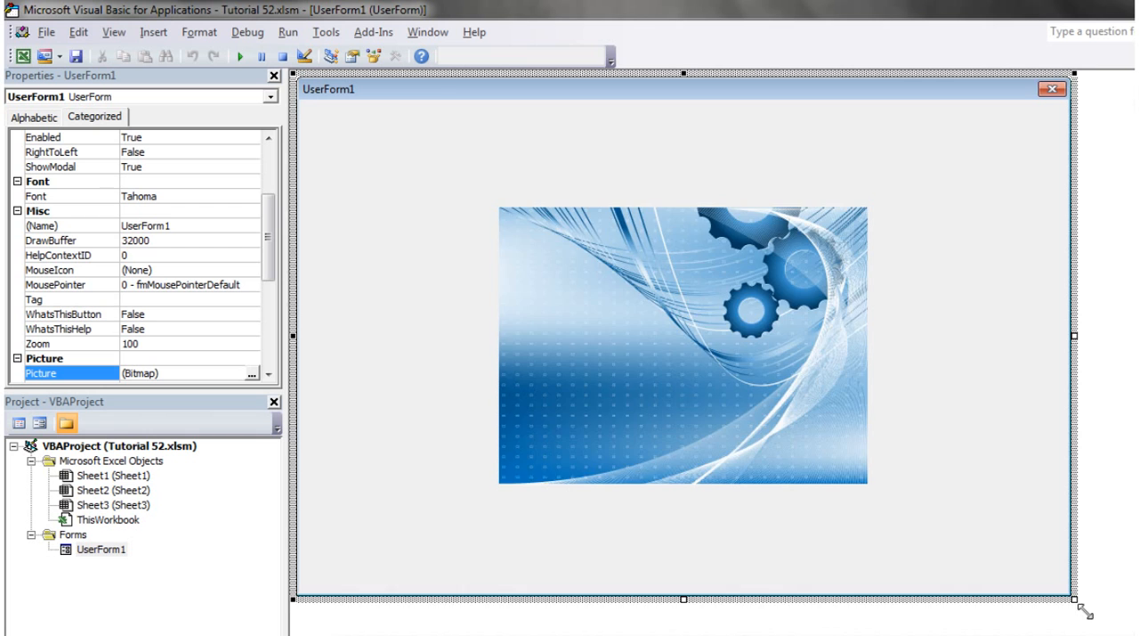
{"action": "left_click_drag", "start_coordinate": [1075, 598], "coordinate": [805, 470]}
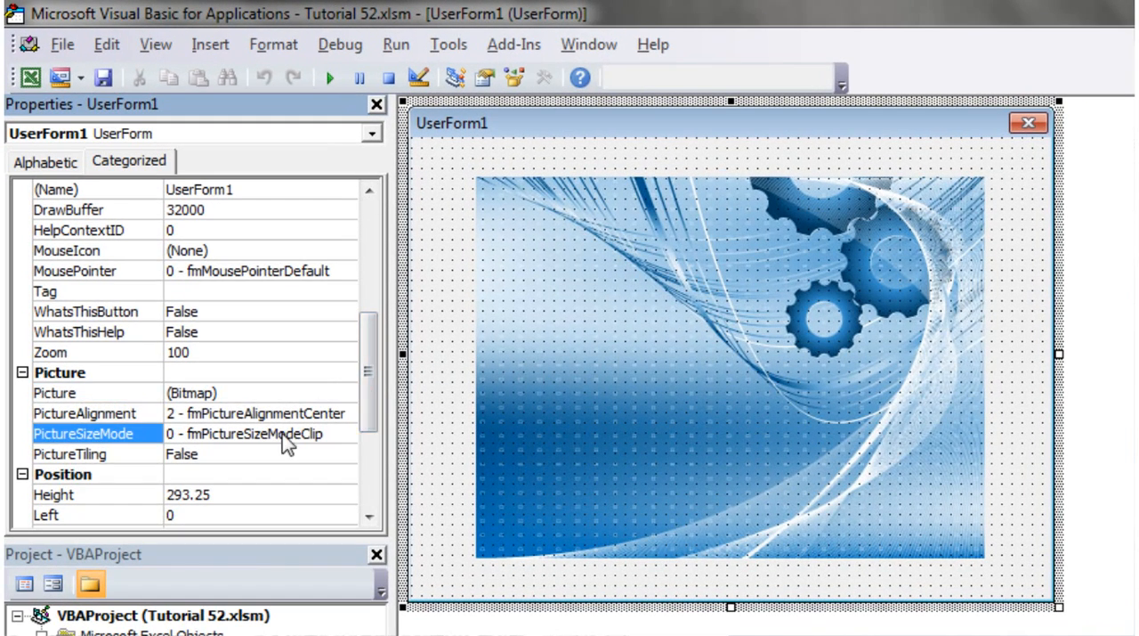
Try top-left and top-right PictureAlignment, then restore 2 - fmPictureAlignmentCenter
{"action": "left_click", "coordinate": [86, 413]}
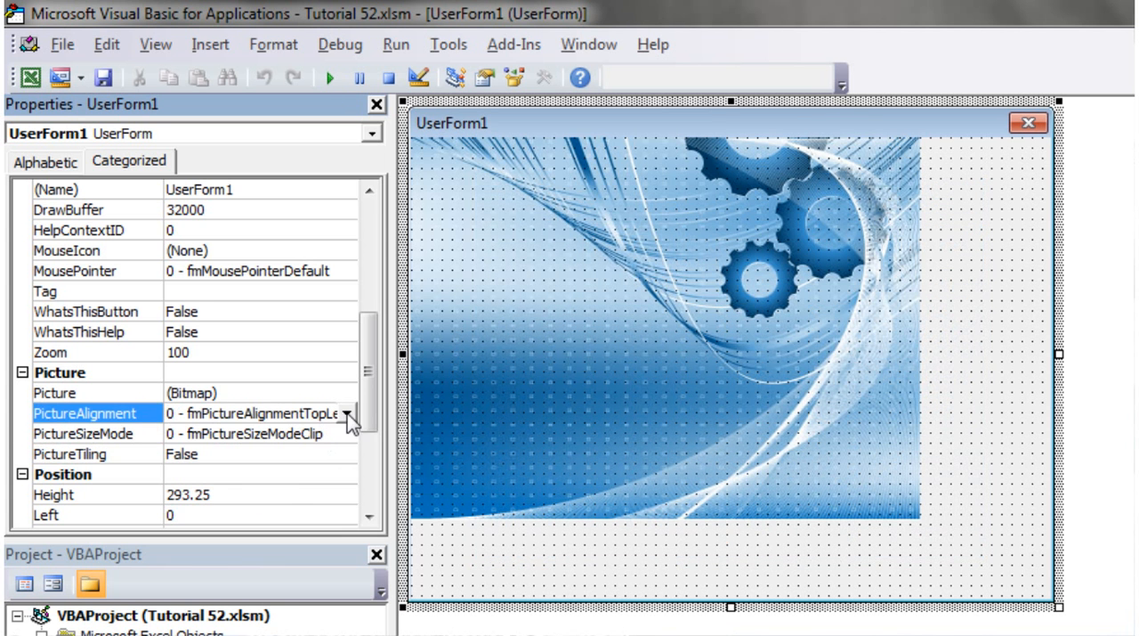
{"action": "left_click", "coordinate": [345, 413]}
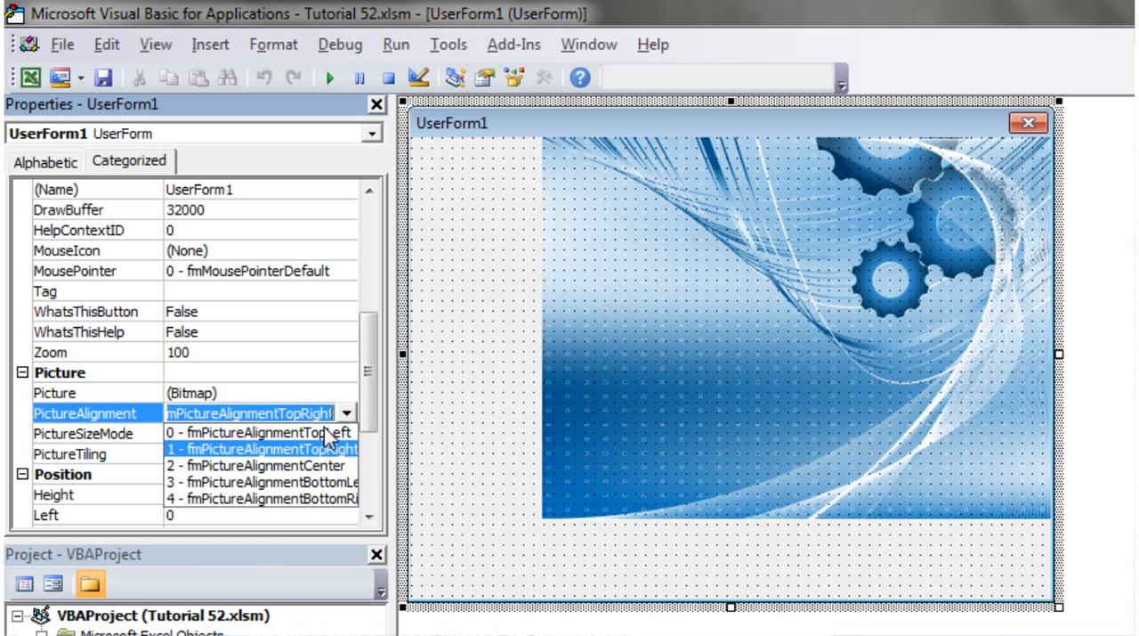
{"action": "left_click", "coordinate": [260, 465]}
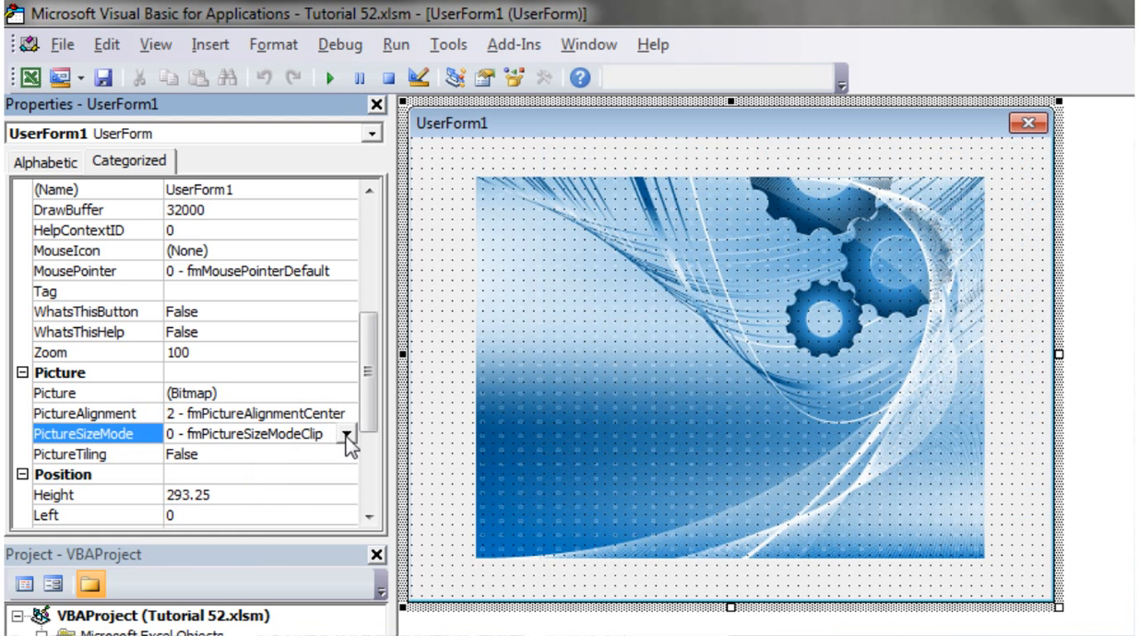
Set PictureSizeMode to 3 - fmPictureSizeModeZoom and resize the form to watch the picture rescale
{"action": "left_click", "coordinate": [347, 436]}
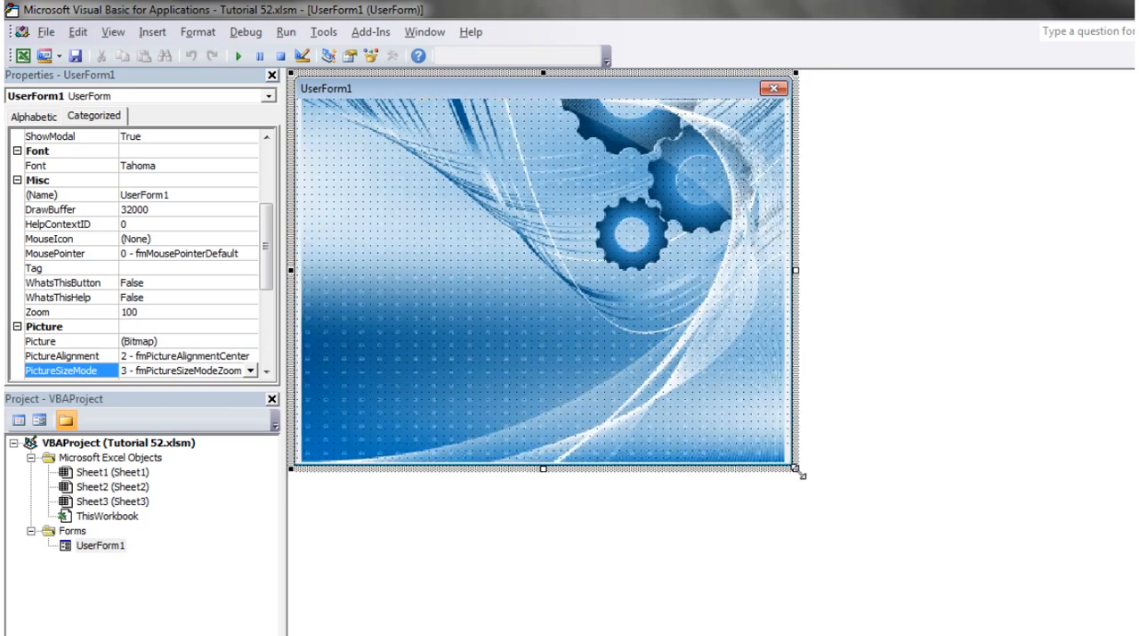
{"action": "left_click_drag", "start_coordinate": [800, 473], "coordinate": [856, 482]}
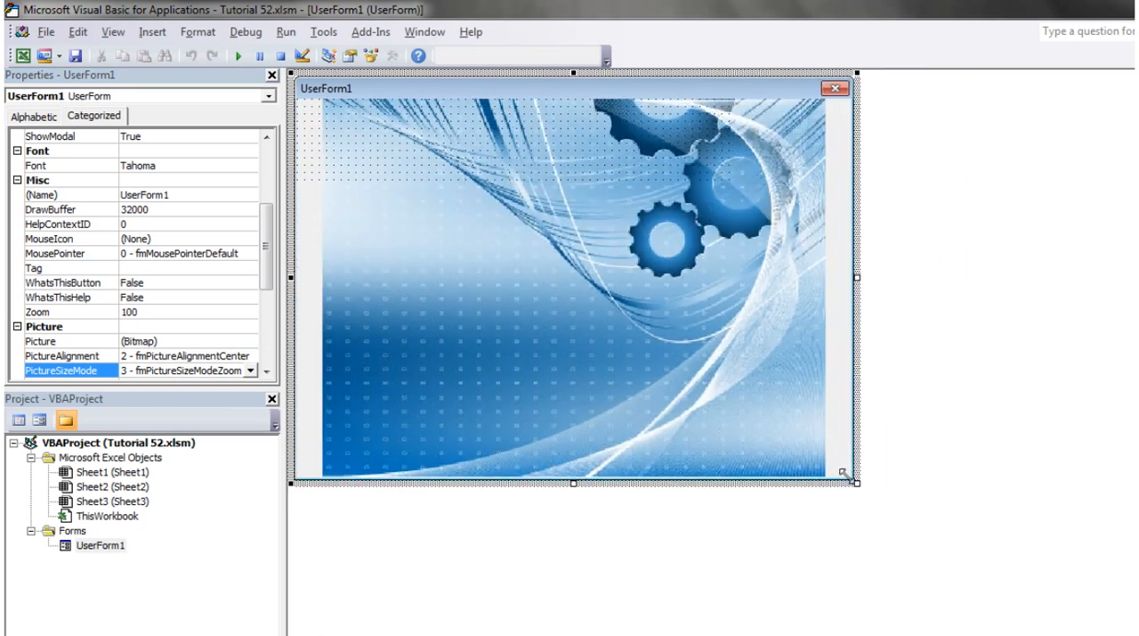
{"action": "left_click_drag", "start_coordinate": [854, 480], "coordinate": [692, 394]}
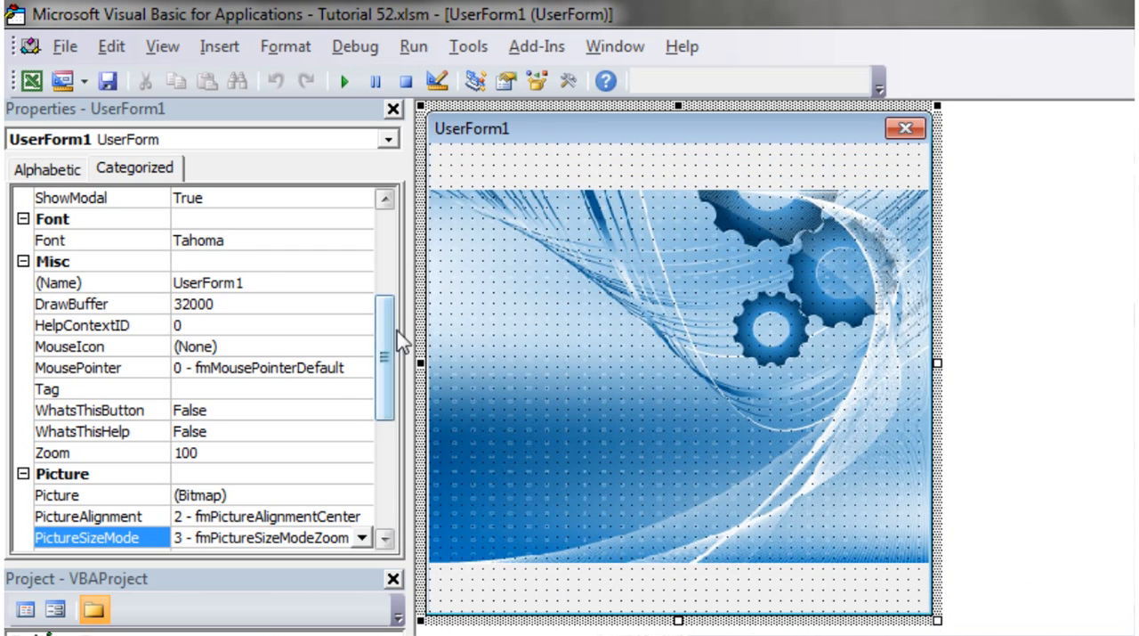
Set BackColor to teal (&H00808000&) and resize the form so teal bands surround the picture
{"action": "scroll", "scroll_direction": "up", "scroll_amount": 3}
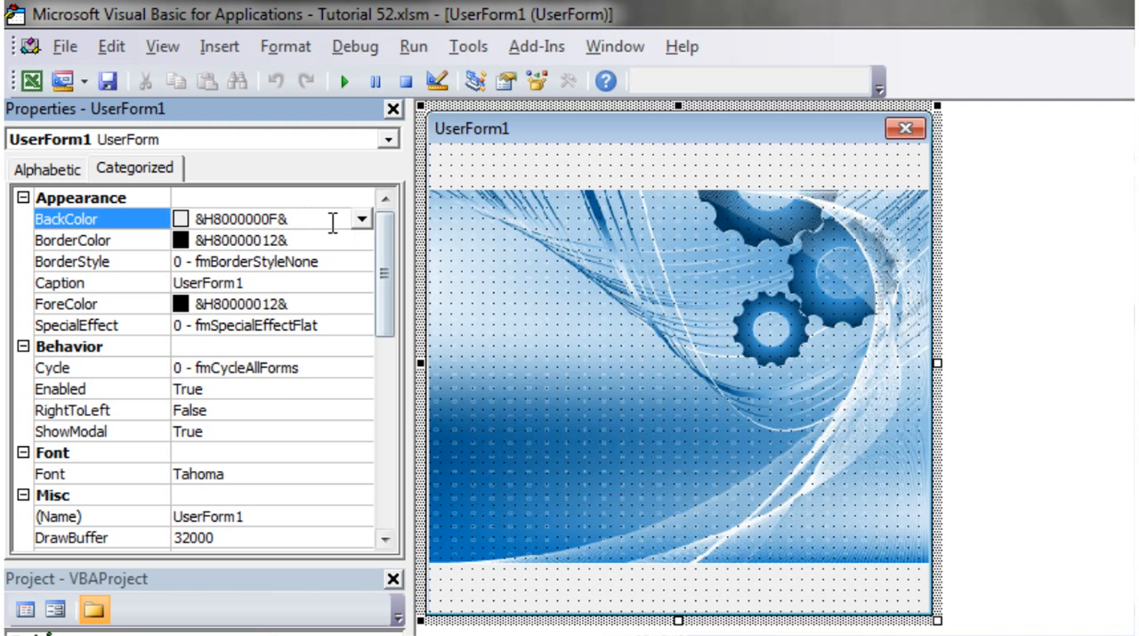
{"action": "left_click", "coordinate": [360, 218]}
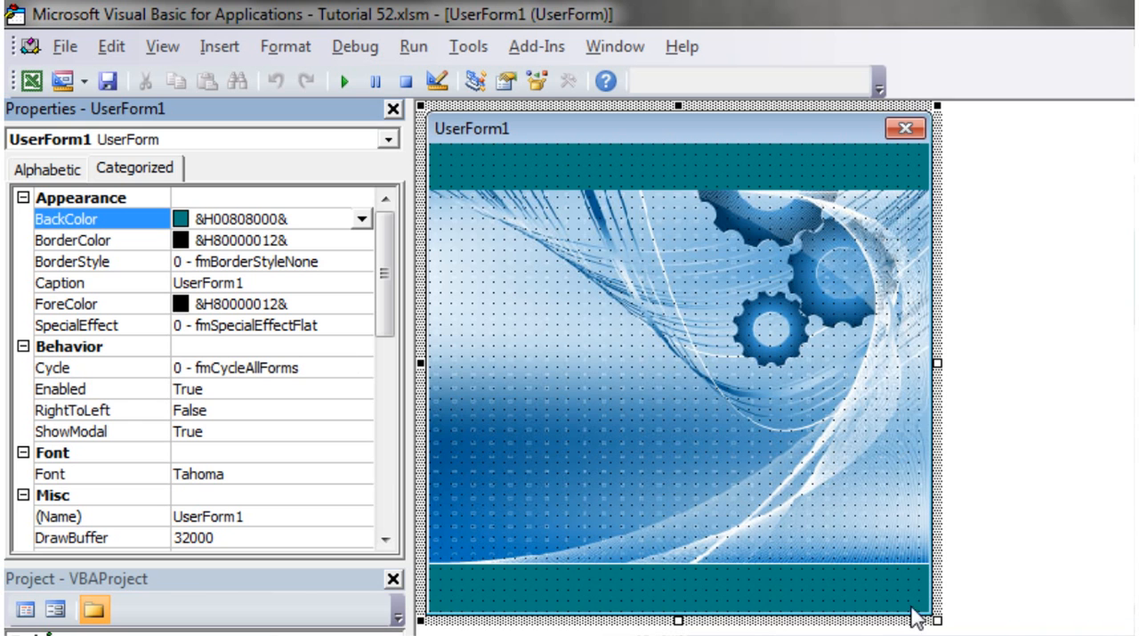
{"action": "left_click_drag", "start_coordinate": [935, 619], "coordinate": [982, 587]}
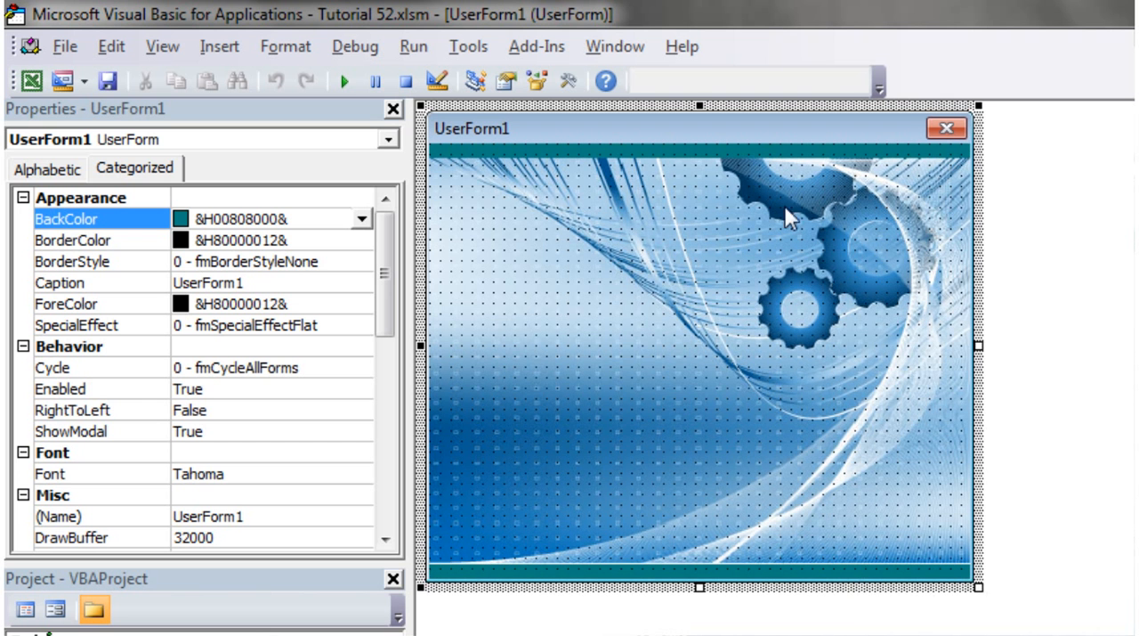
{"action": "mouse_move", "coordinate": [977, 598]}
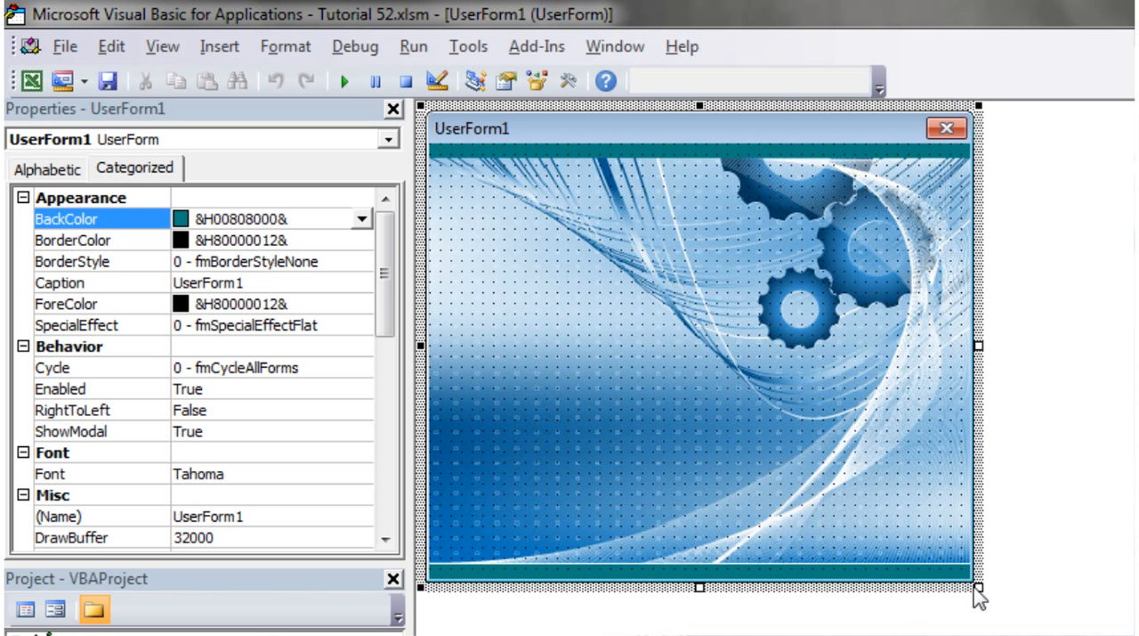
{"action": "left_click_drag", "start_coordinate": [977, 587], "coordinate": [1107, 627]}
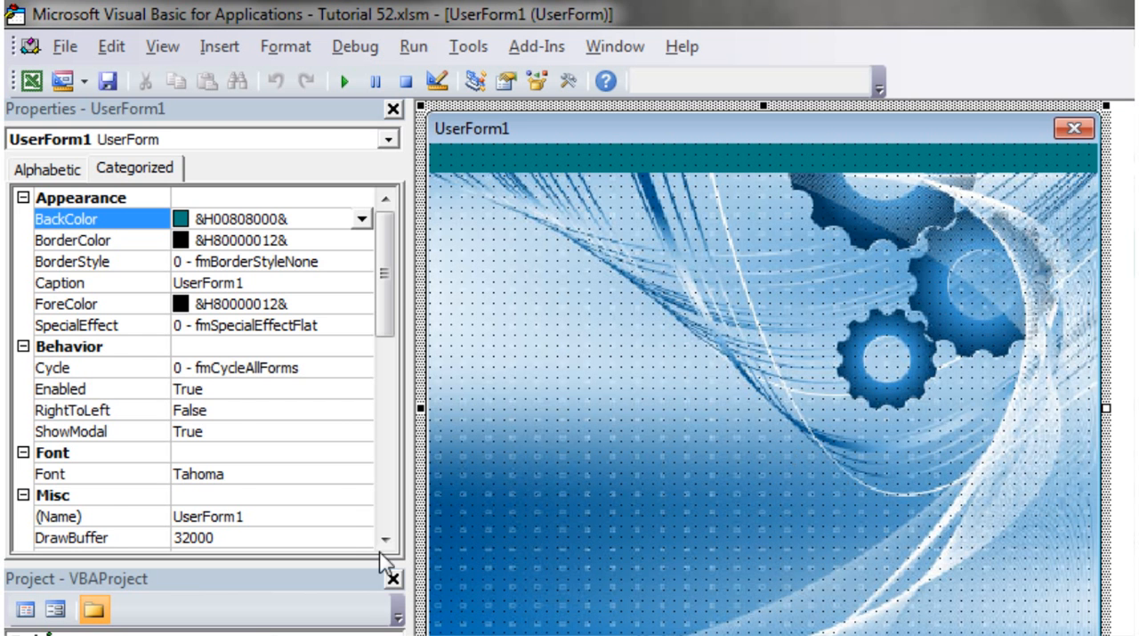
Reshape the form narrow then wide to check PictureTiling, leaving it False with teal side margins
{"action": "scroll", "scroll_direction": "down", "scroll_amount": 3}
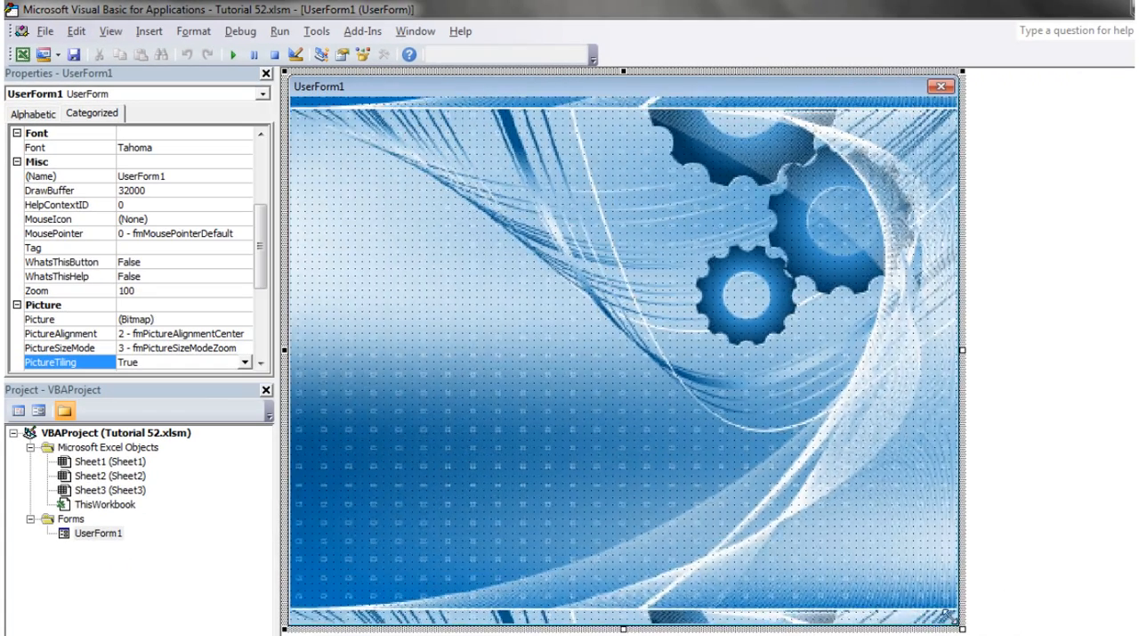
{"action": "left_click_drag", "start_coordinate": [963, 345], "coordinate": [504, 345]}
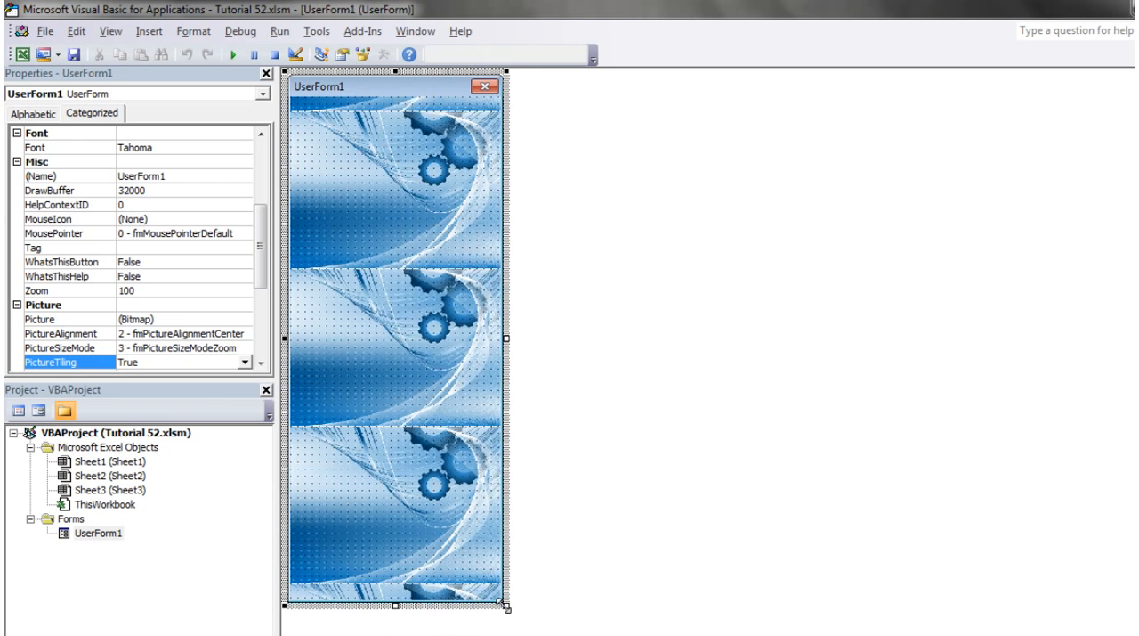
{"action": "left_click_drag", "start_coordinate": [509, 607], "coordinate": [627, 400]}
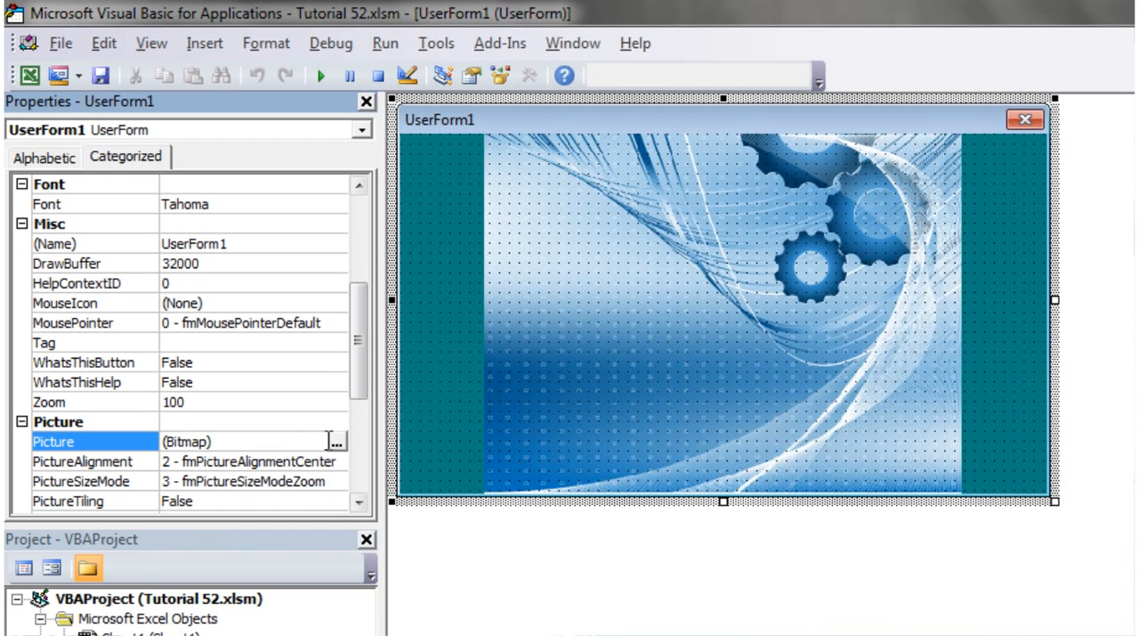
Start choosing a new form picture, with Load Picture on the Examples folder
{"action": "left_click", "coordinate": [337, 442]}
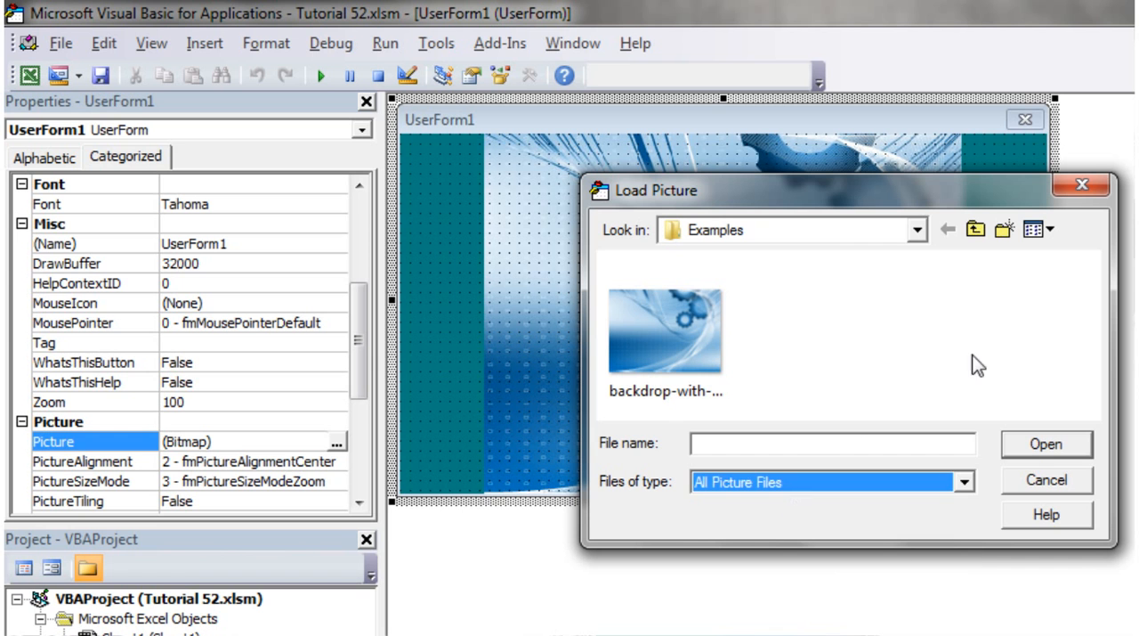
{"action": "left_click", "coordinate": [666, 331]}
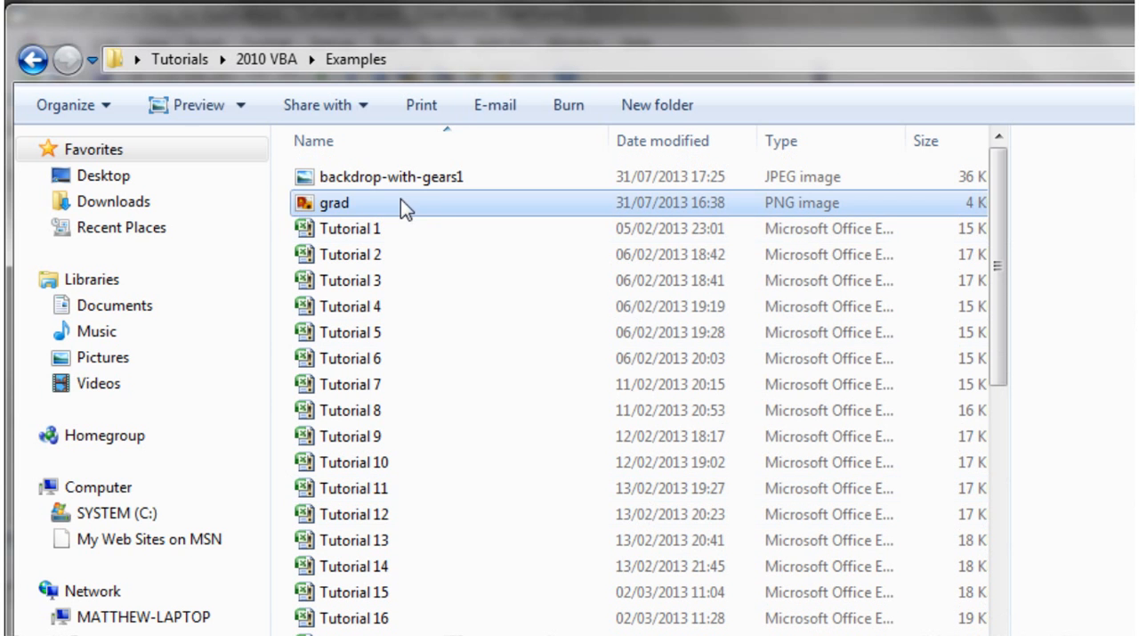
{"action": "mouse_move", "coordinate": [561, 210]}
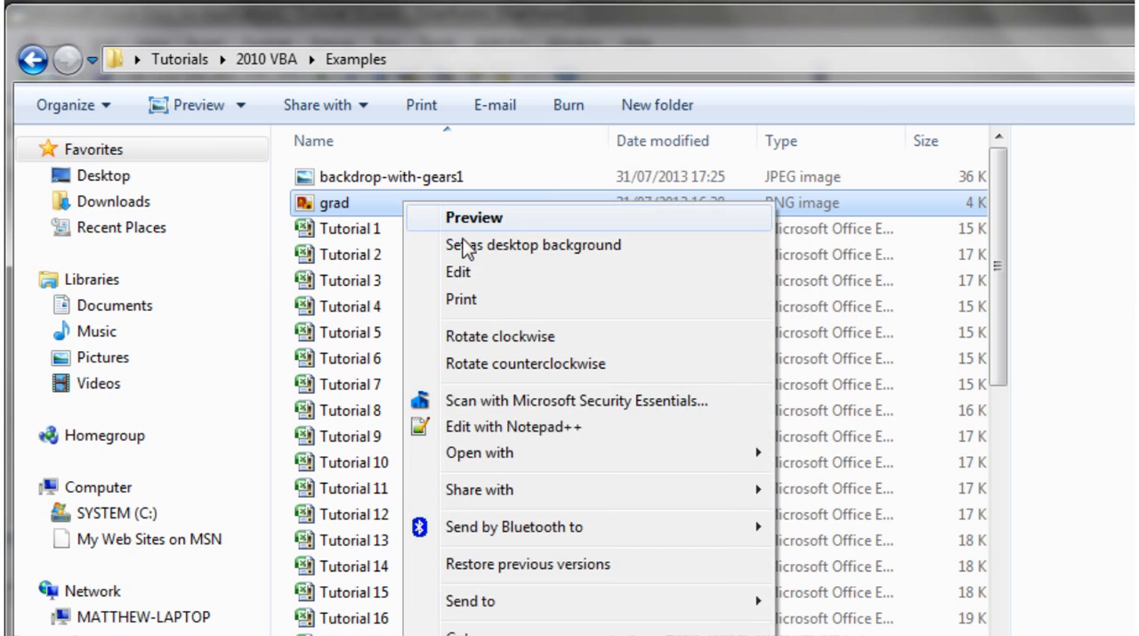
Edit grad.png in Paint and re-save it in another format, accepting the loss of transparency
{"action": "left_click", "coordinate": [479, 452]}
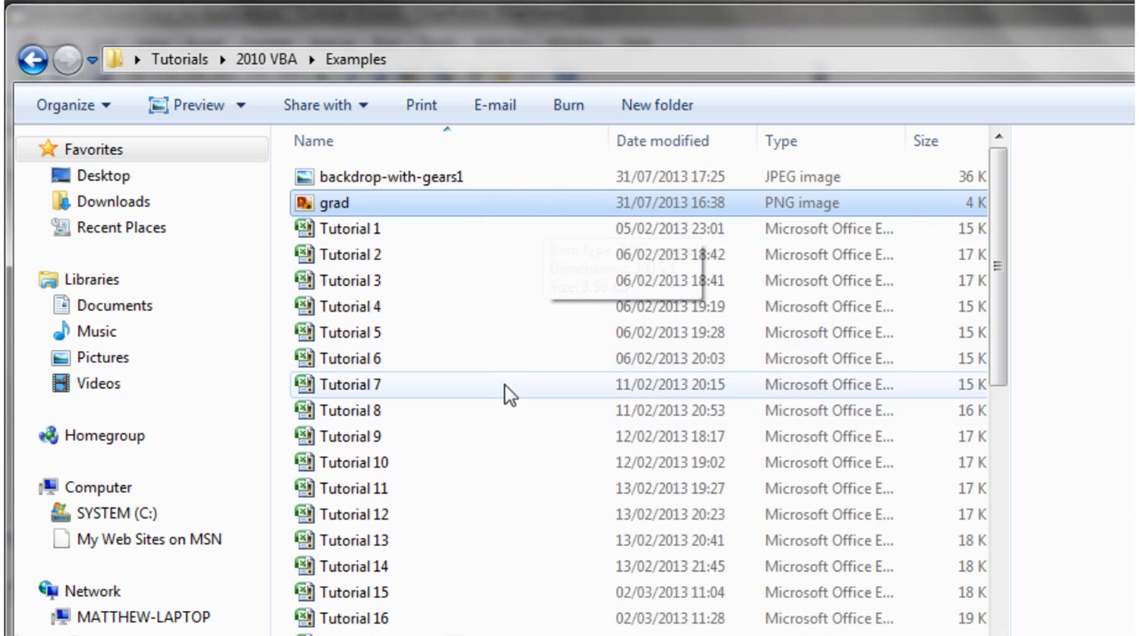
{"action": "double_click", "coordinate": [335, 203]}
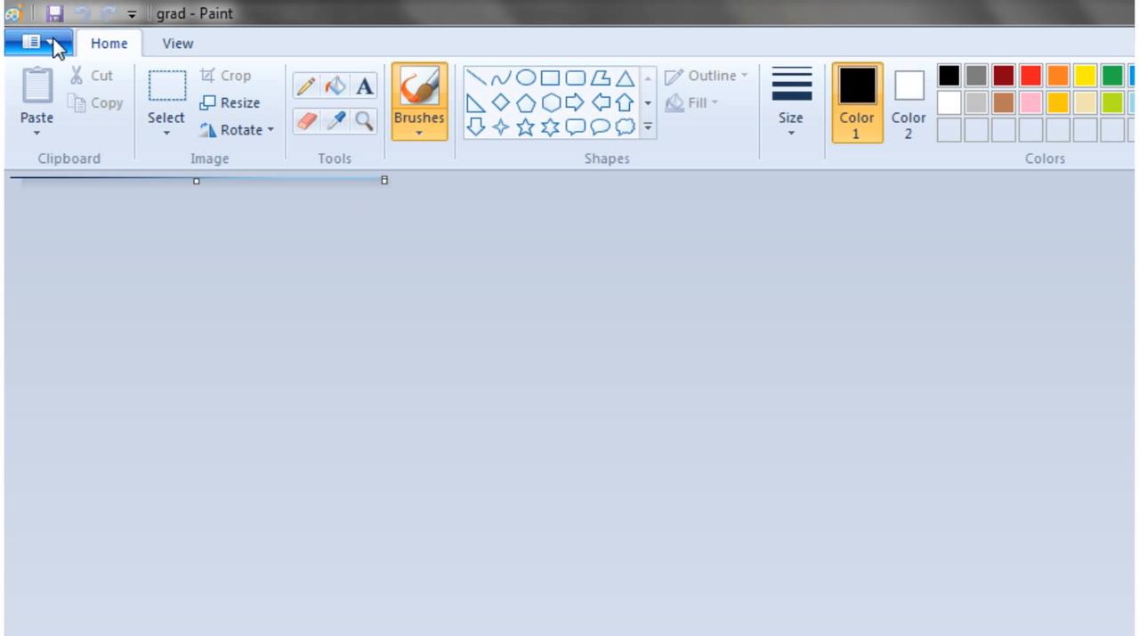
{"action": "left_click", "coordinate": [39, 43]}
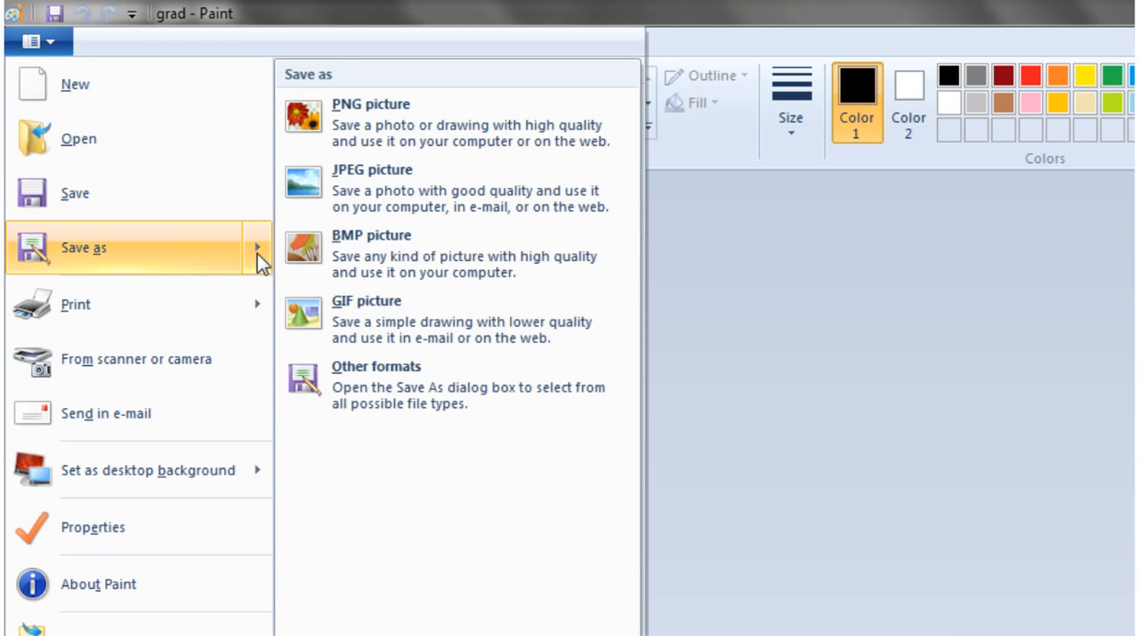
{"action": "left_click", "coordinate": [372, 170]}
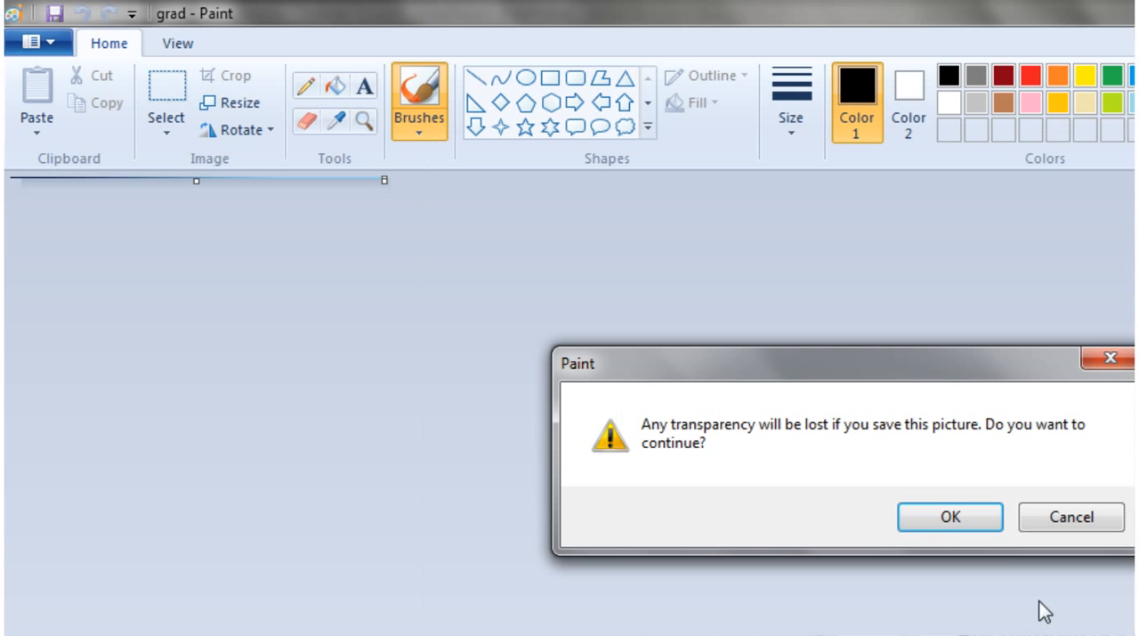
{"action": "left_click", "coordinate": [949, 516]}
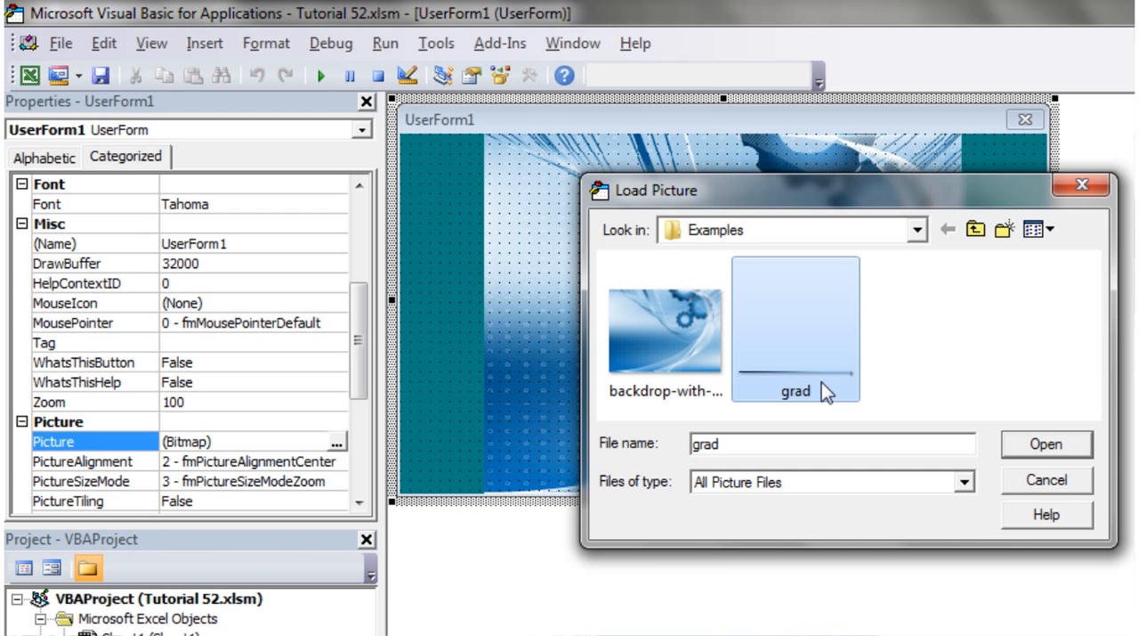
Load grad as UserForm1's picture, which shows as a thin line across the teal form
{"action": "left_click", "coordinate": [1047, 443]}
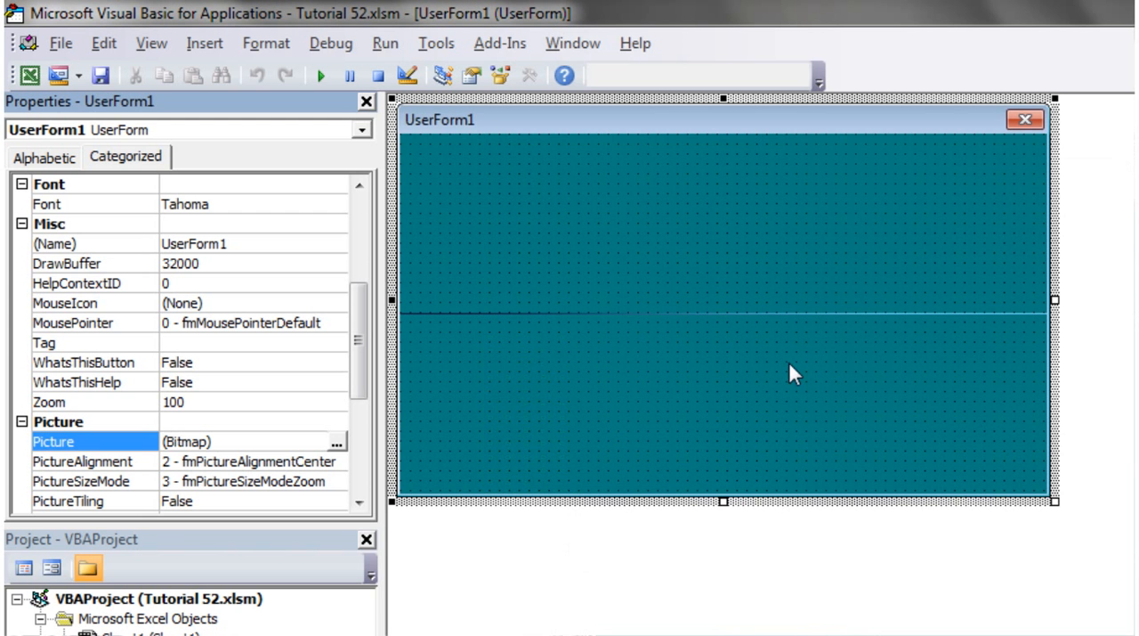
{"action": "mouse_move", "coordinate": [666, 338]}
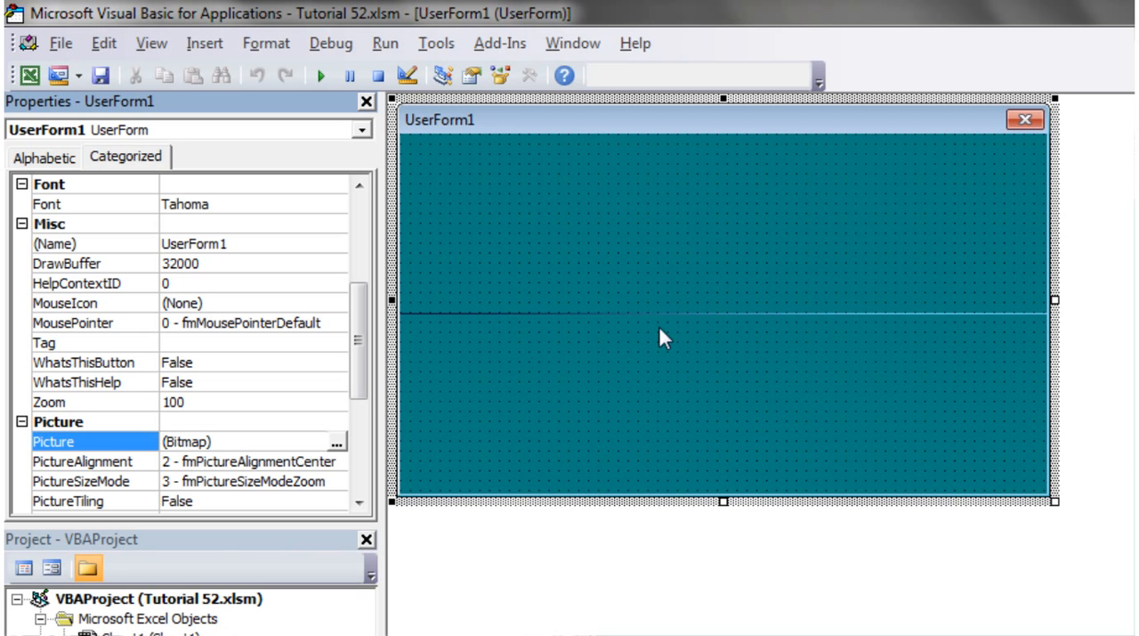
{"action": "mouse_move", "coordinate": [769, 324]}
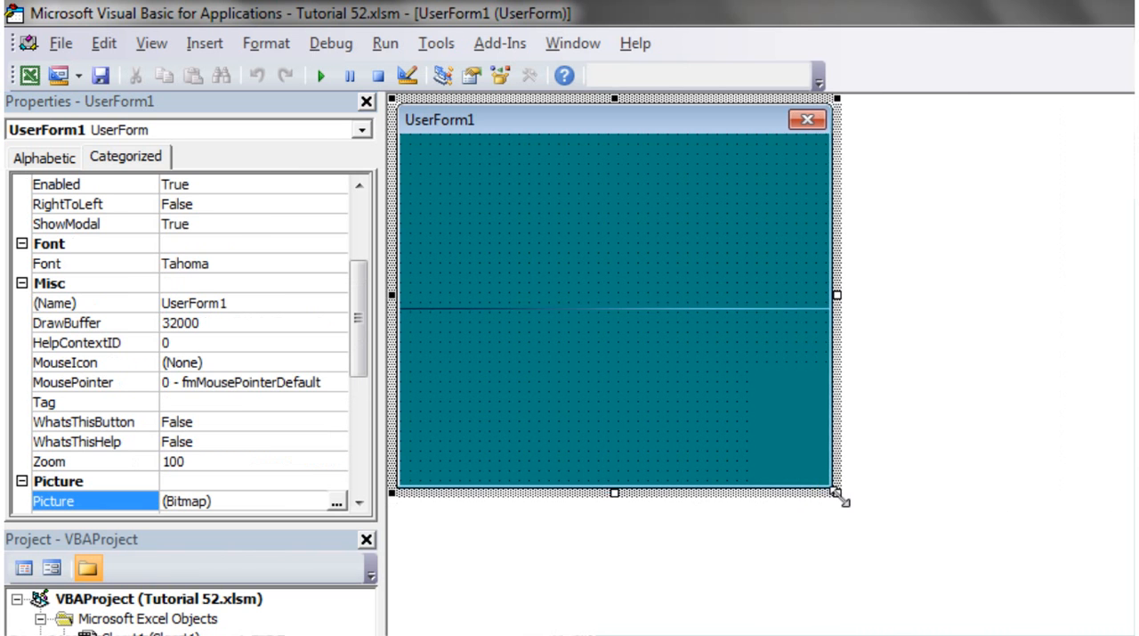
{"action": "scroll", "scroll_direction": "down", "scroll_amount": 3}
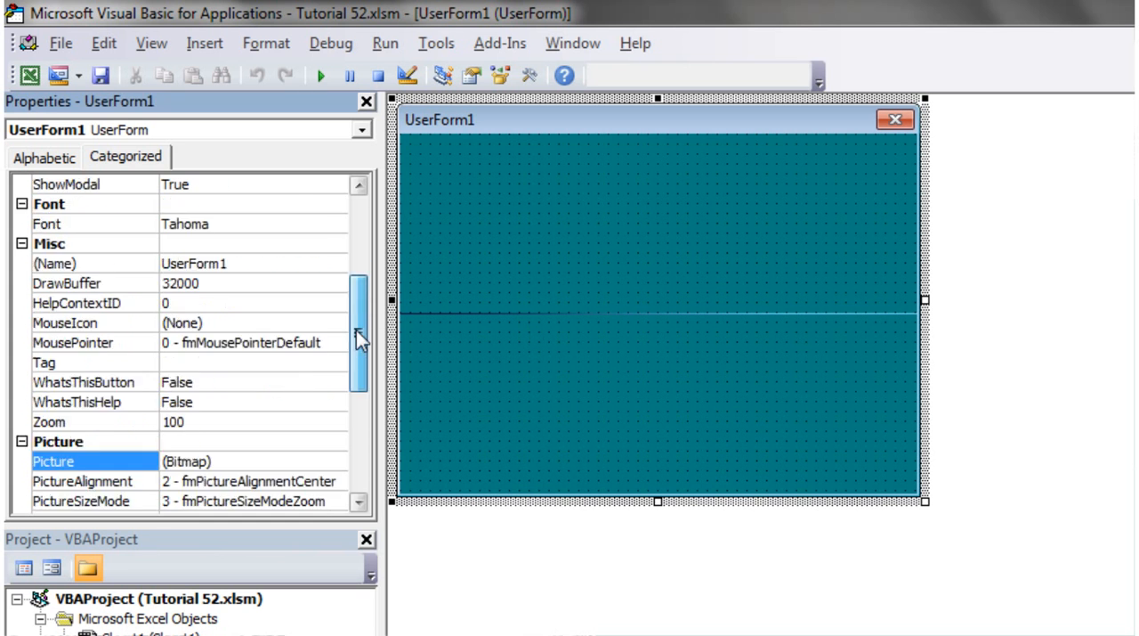
{"action": "scroll", "scroll_direction": "down", "scroll_amount": 3}
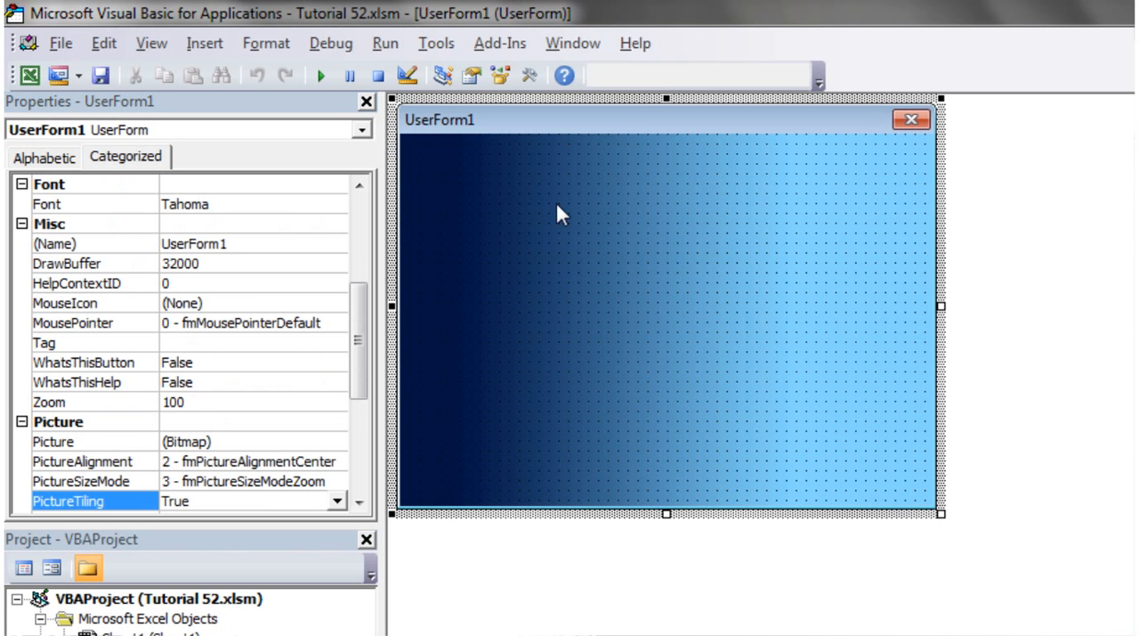
{"action": "mouse_move", "coordinate": [578, 419]}
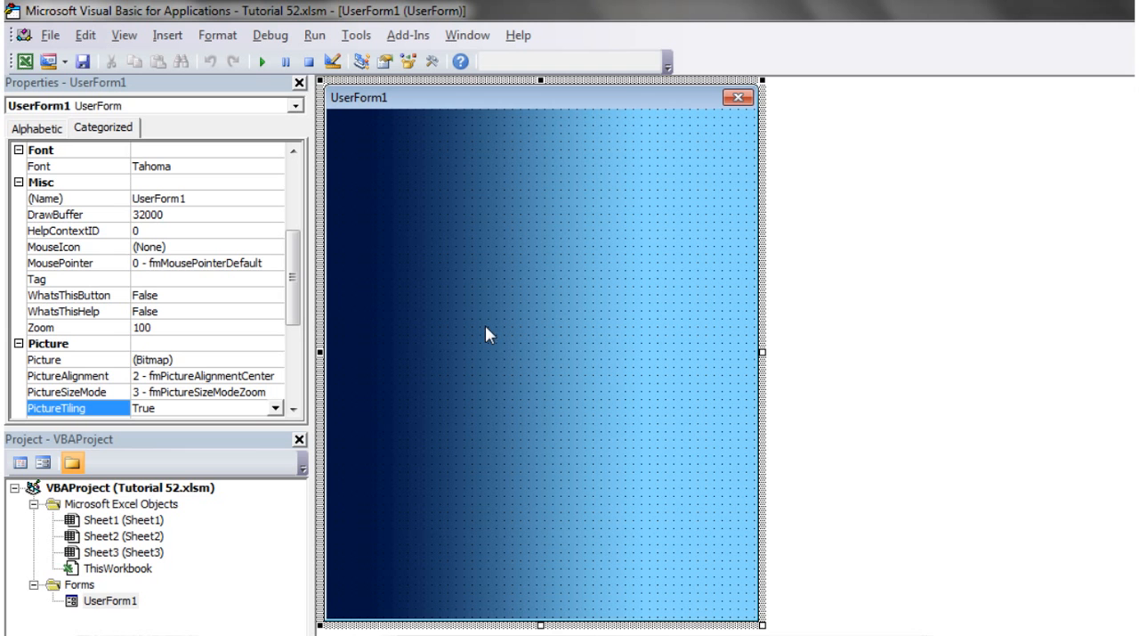
{"action": "mouse_move", "coordinate": [570, 508]}
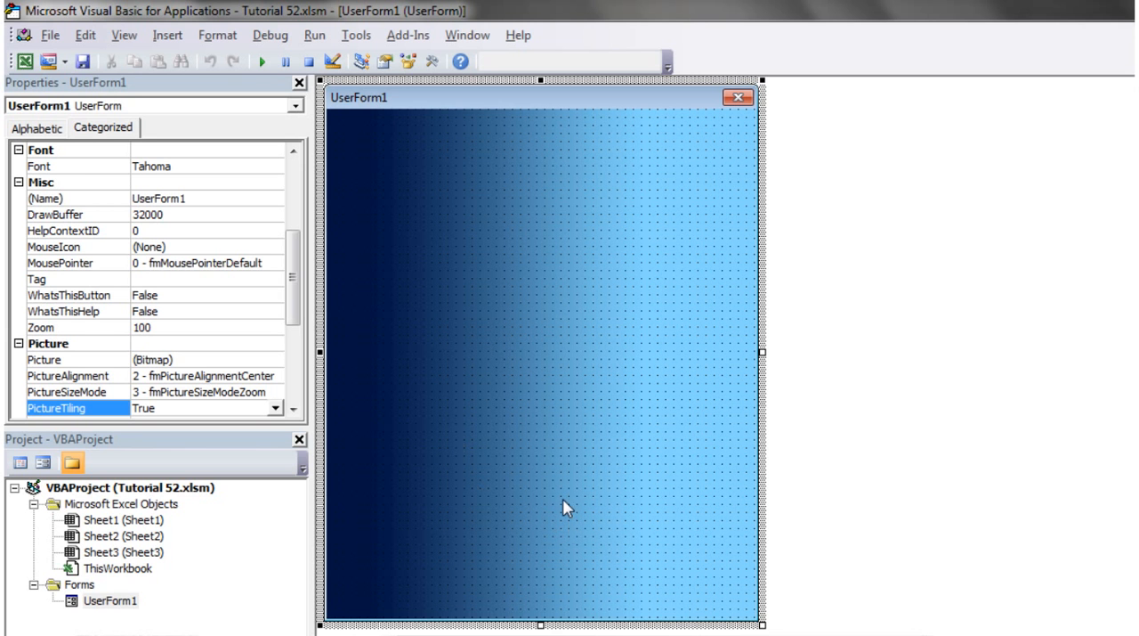
{"action": "mouse_move", "coordinate": [406, 139]}
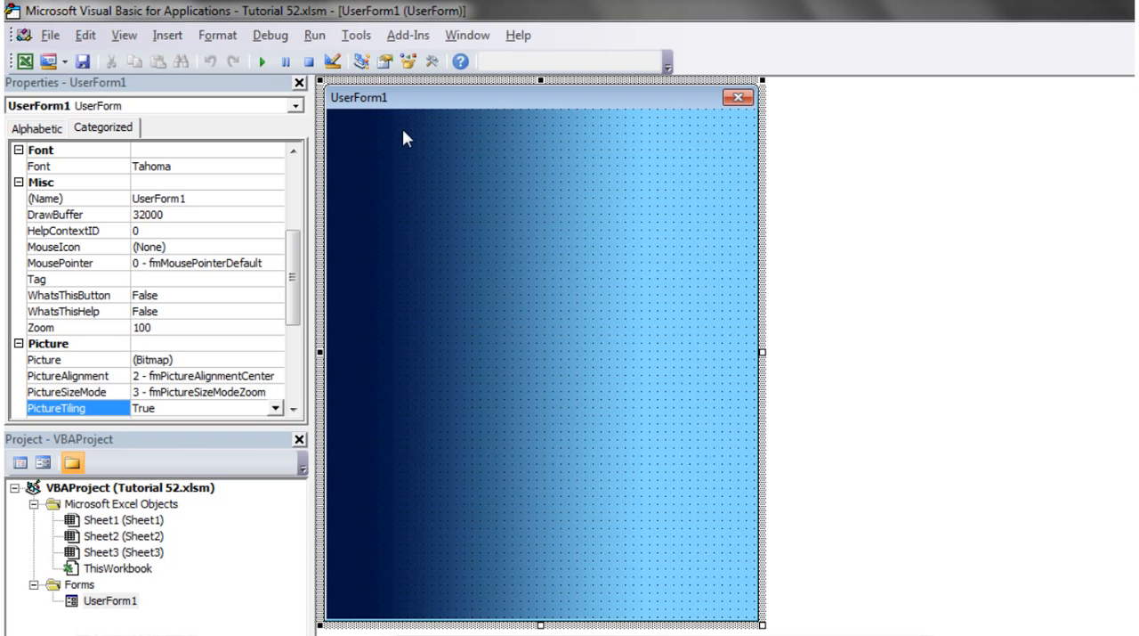
{"action": "mouse_move", "coordinate": [762, 623]}
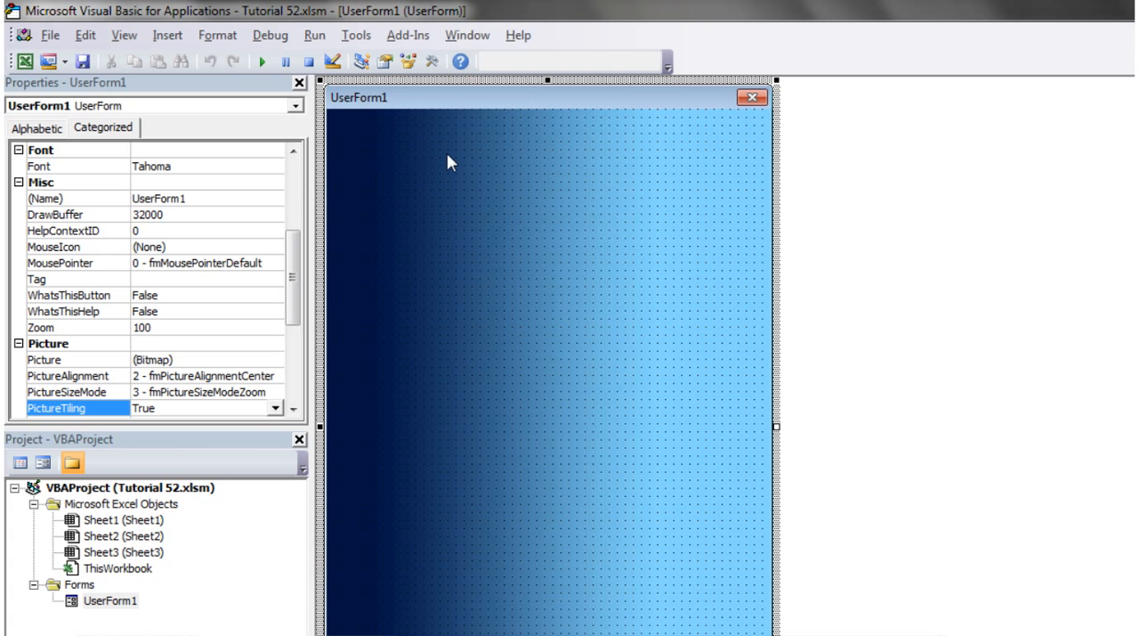
{"action": "mouse_move", "coordinate": [799, 462]}
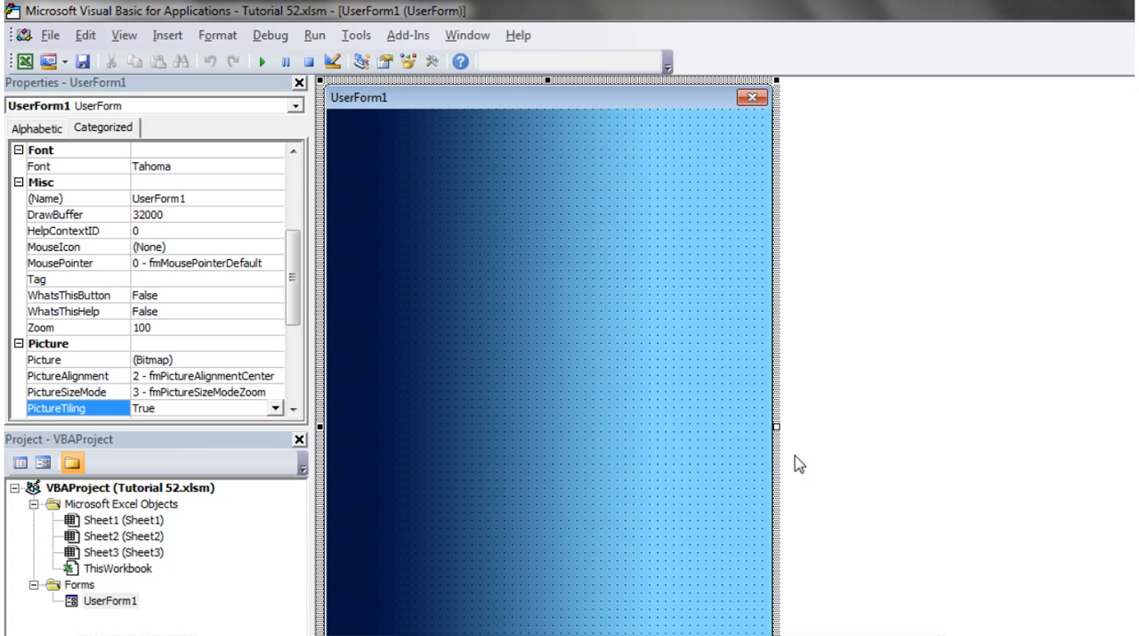
{"action": "mouse_move", "coordinate": [478, 285]}
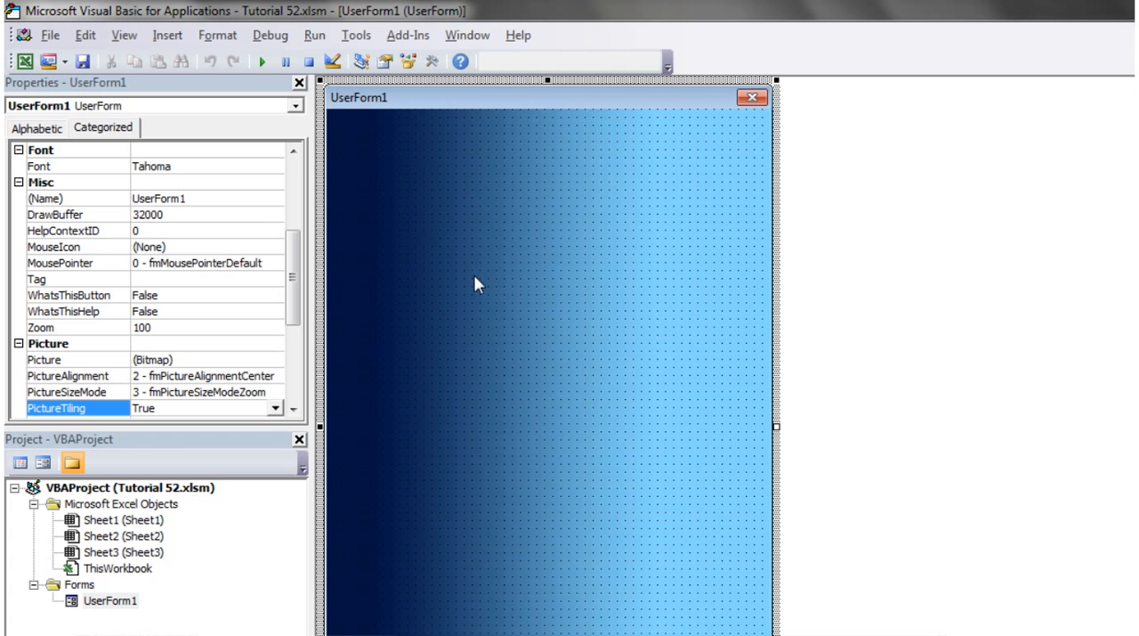
{"action": "mouse_move", "coordinate": [230, 313]}
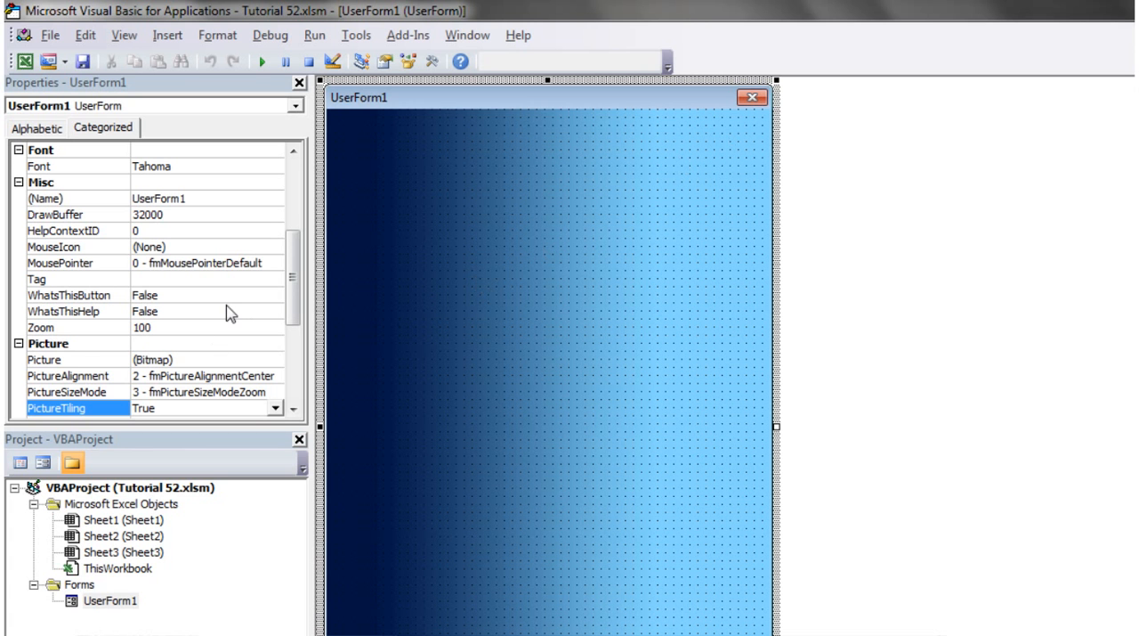
Select the form showing the blue gradient zoomed and tiled across its whole area
{"action": "scroll", "scroll_direction": "up", "scroll_amount": 3}
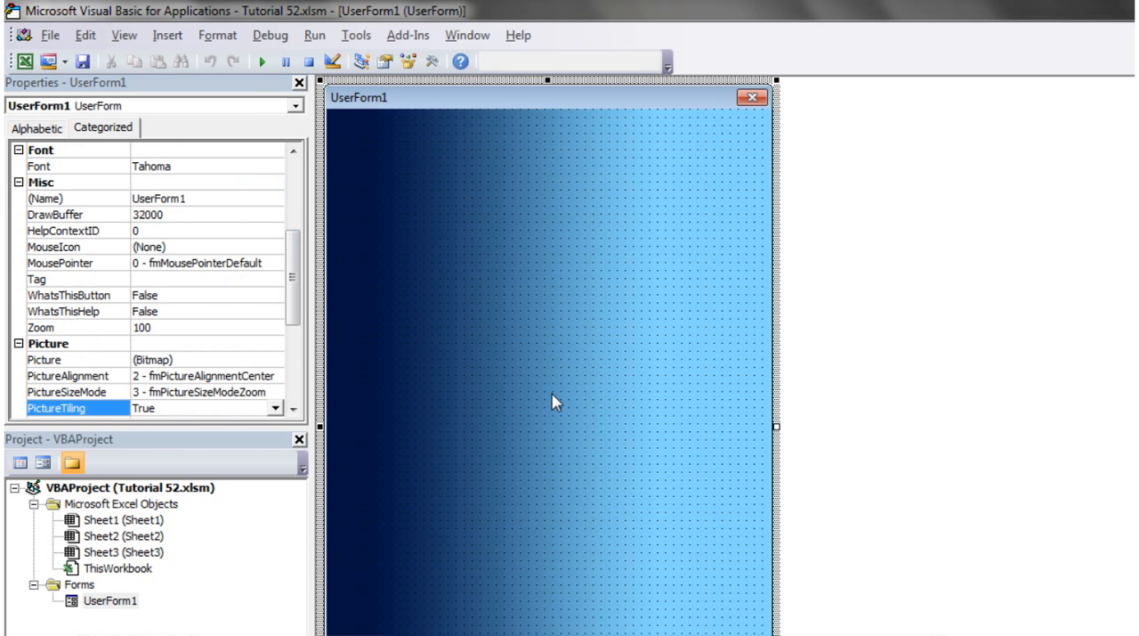
{"action": "left_click", "coordinate": [414, 41]}
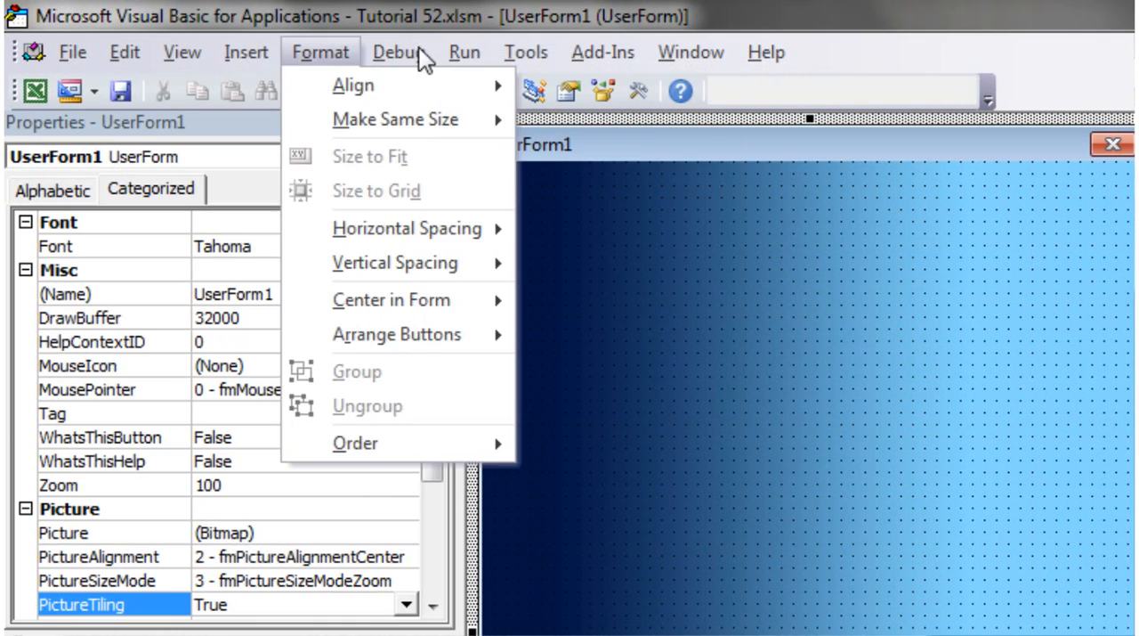
Draw an Image control across UserForm1 using the Toolbox
{"action": "left_click", "coordinate": [182, 52]}
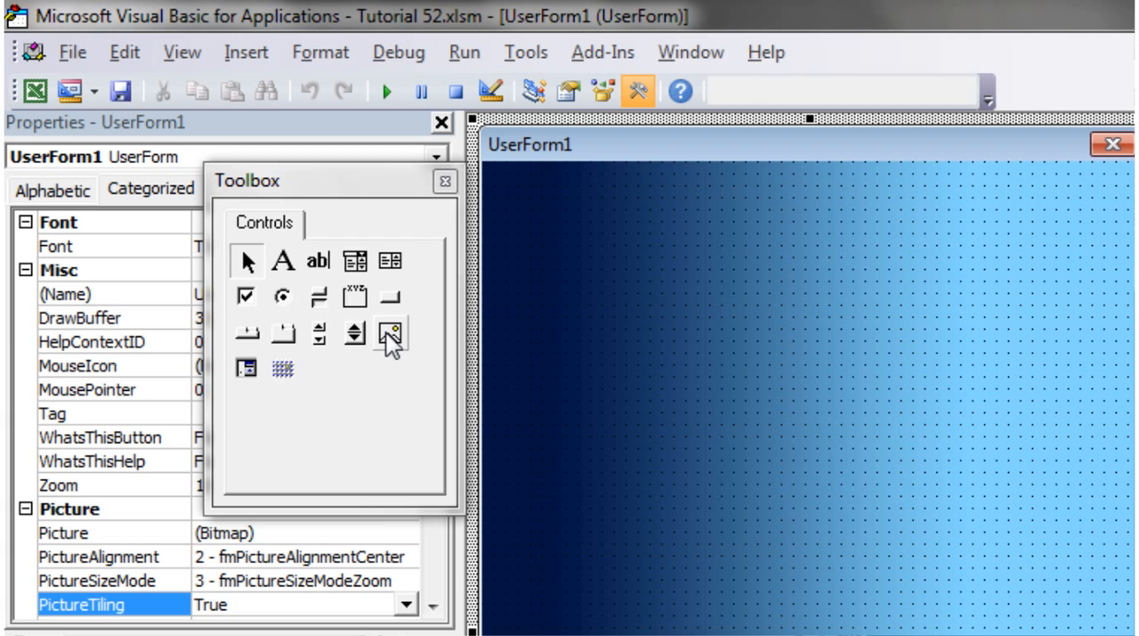
{"action": "mouse_move", "coordinate": [388, 336]}
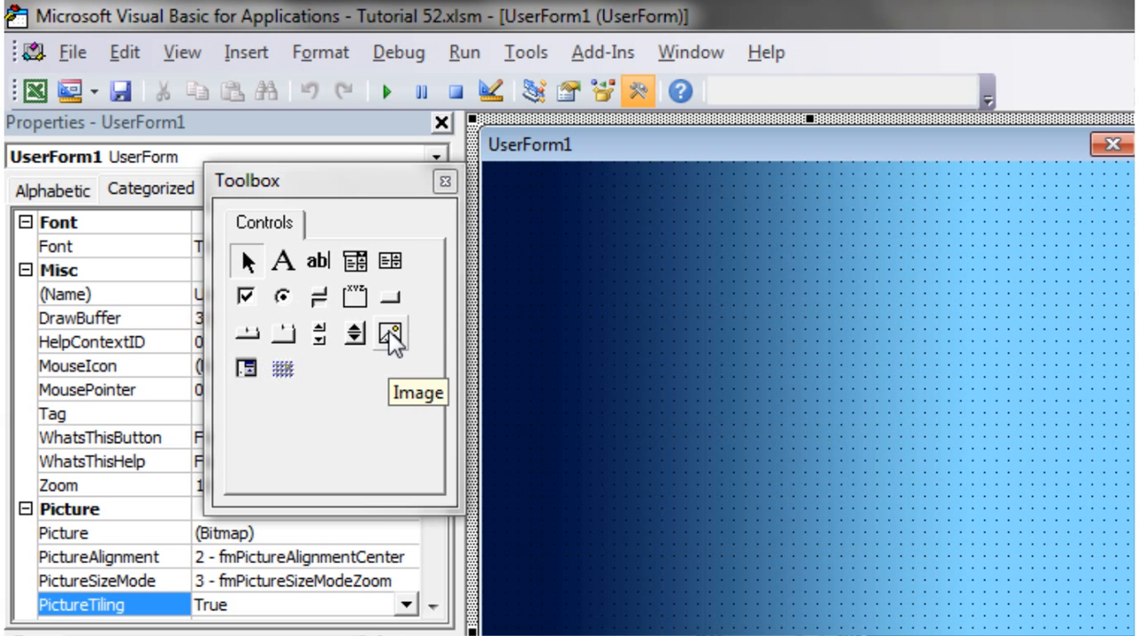
{"action": "left_click_drag", "start_coordinate": [534, 213], "coordinate": [997, 525]}
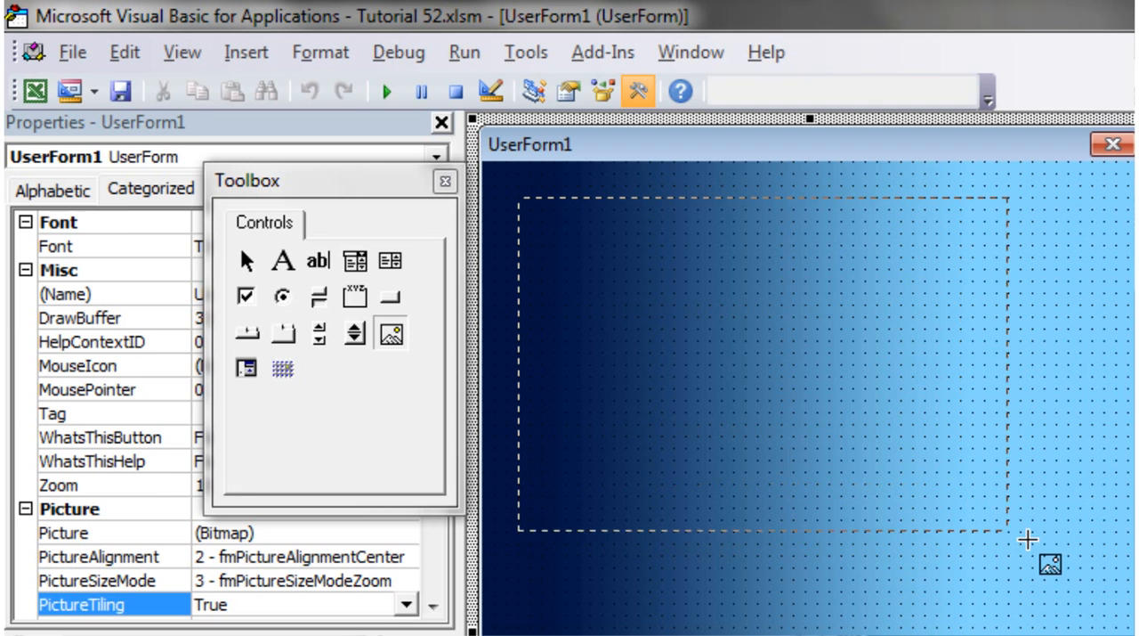
{"action": "left_click_drag", "start_coordinate": [520, 194], "coordinate": [1050, 566]}
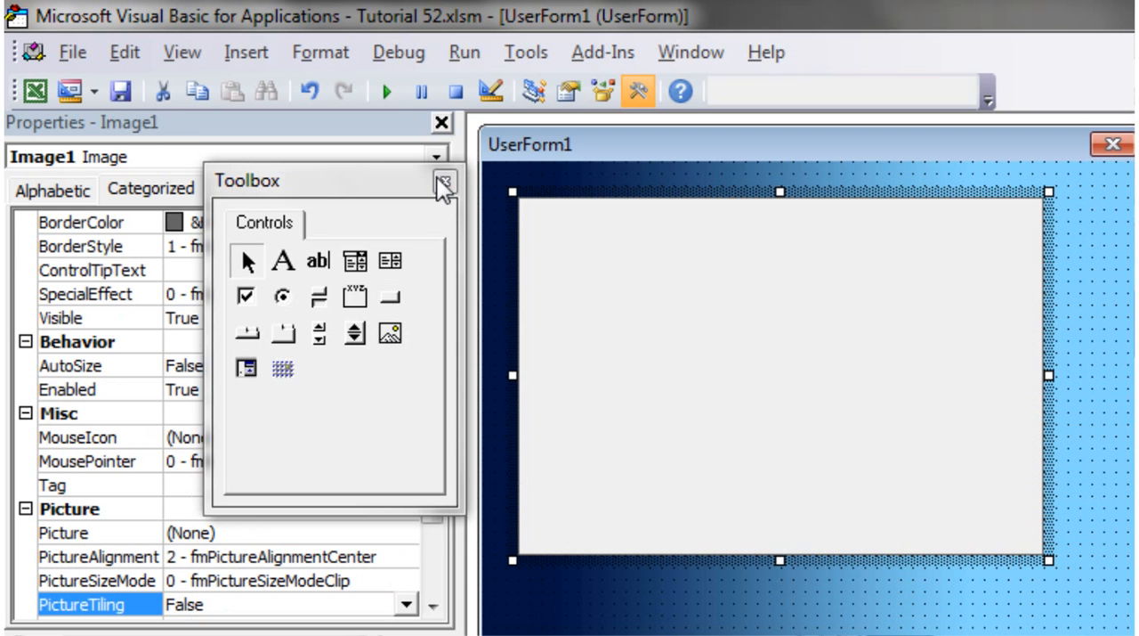
{"action": "left_click", "coordinate": [444, 182]}
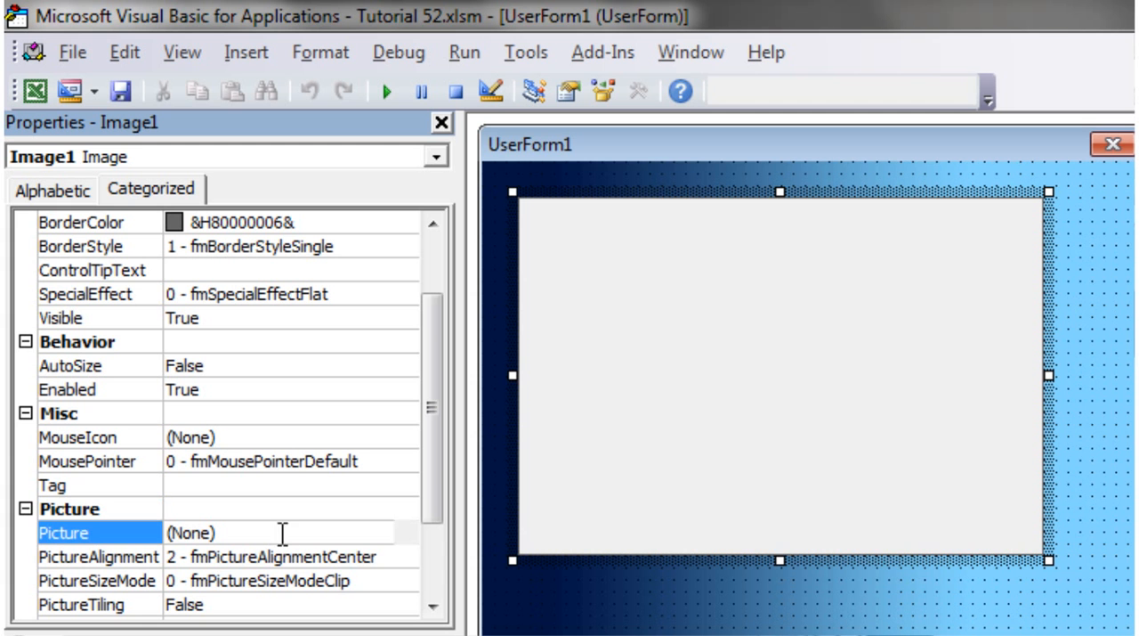
Set the Image control's Picture property to the backdrop-with-gears file
{"action": "left_click", "coordinate": [406, 532]}
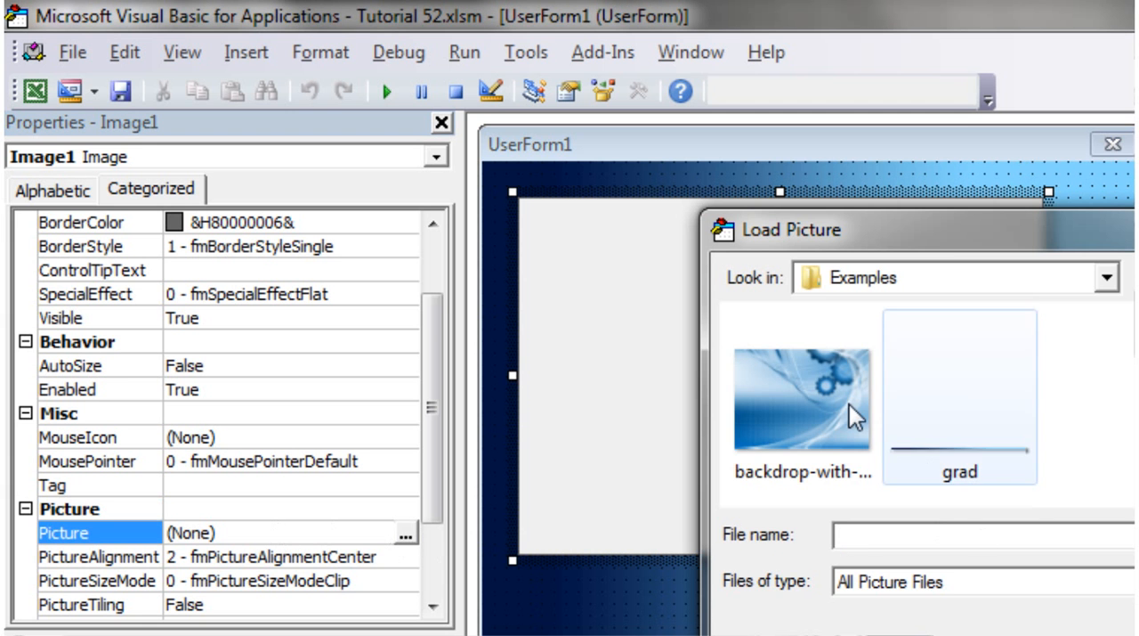
{"action": "double_click", "coordinate": [801, 396]}
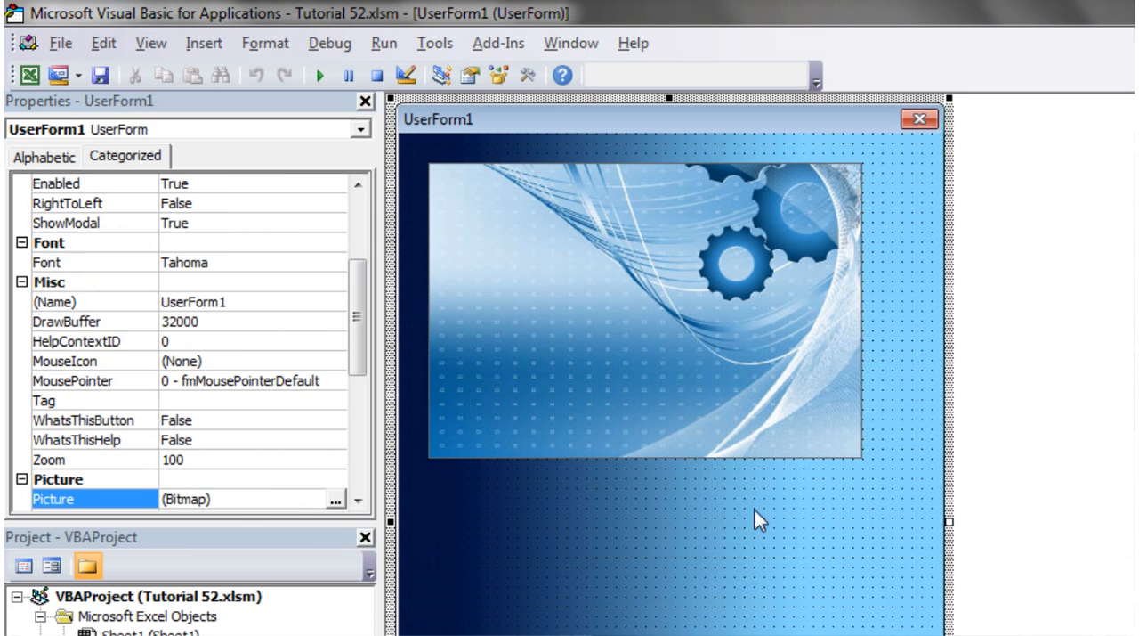
{"action": "mouse_move", "coordinate": [915, 534]}
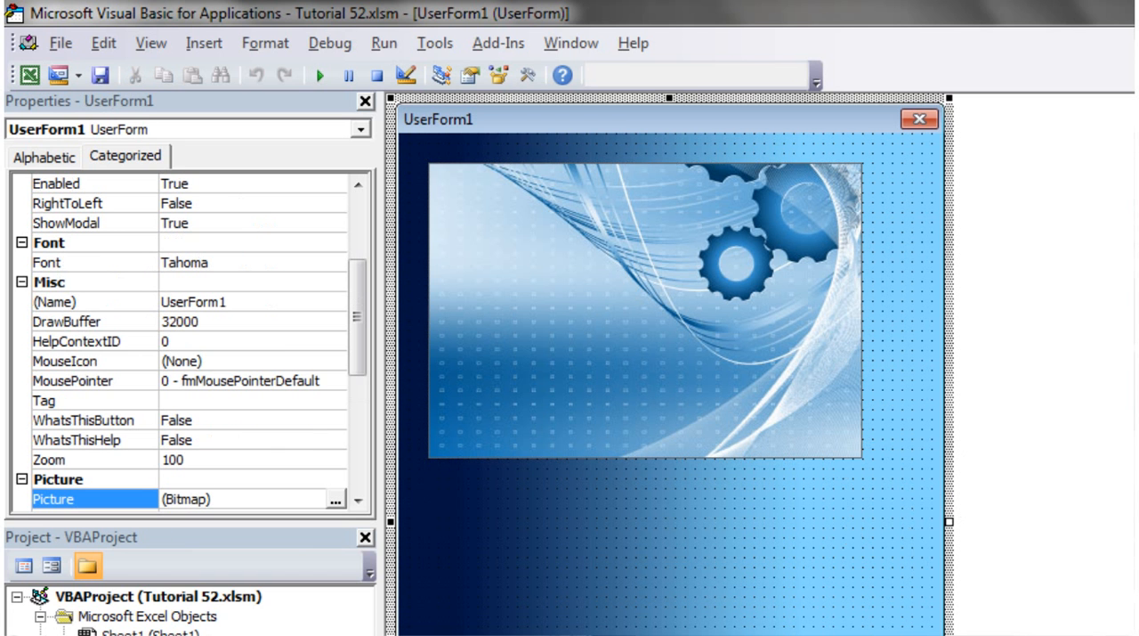
Resize UserForm1 so the gears picture fills it with a thin gradient border
{"action": "scroll", "scroll_direction": "down", "scroll_amount": 3}
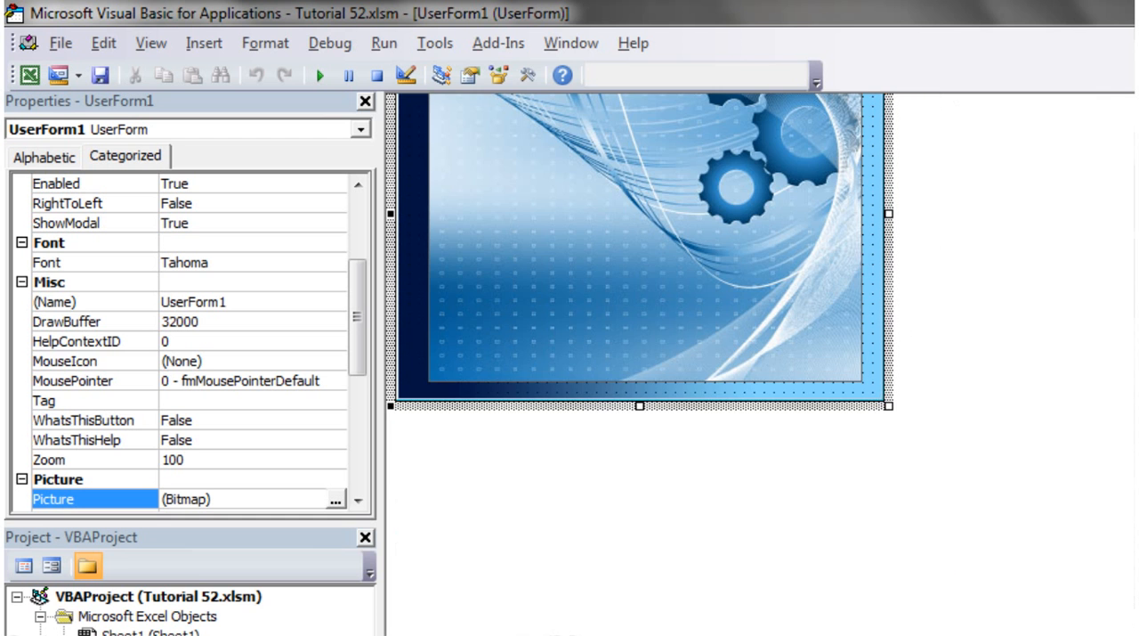
{"action": "left_click", "coordinate": [637, 306]}
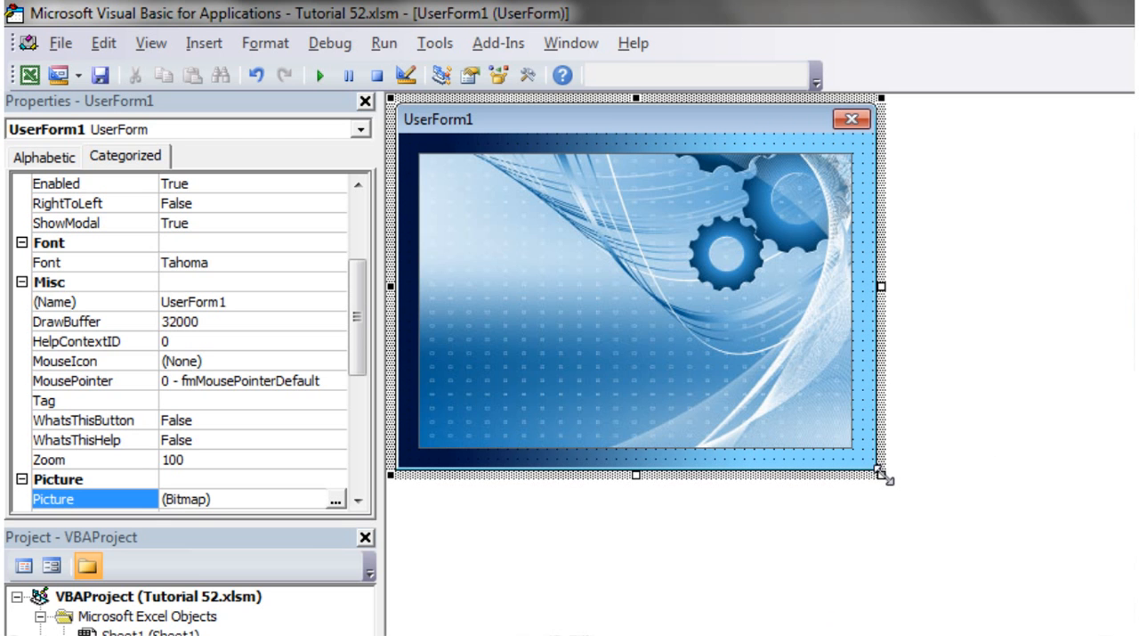
{"action": "mouse_move", "coordinate": [549, 301]}
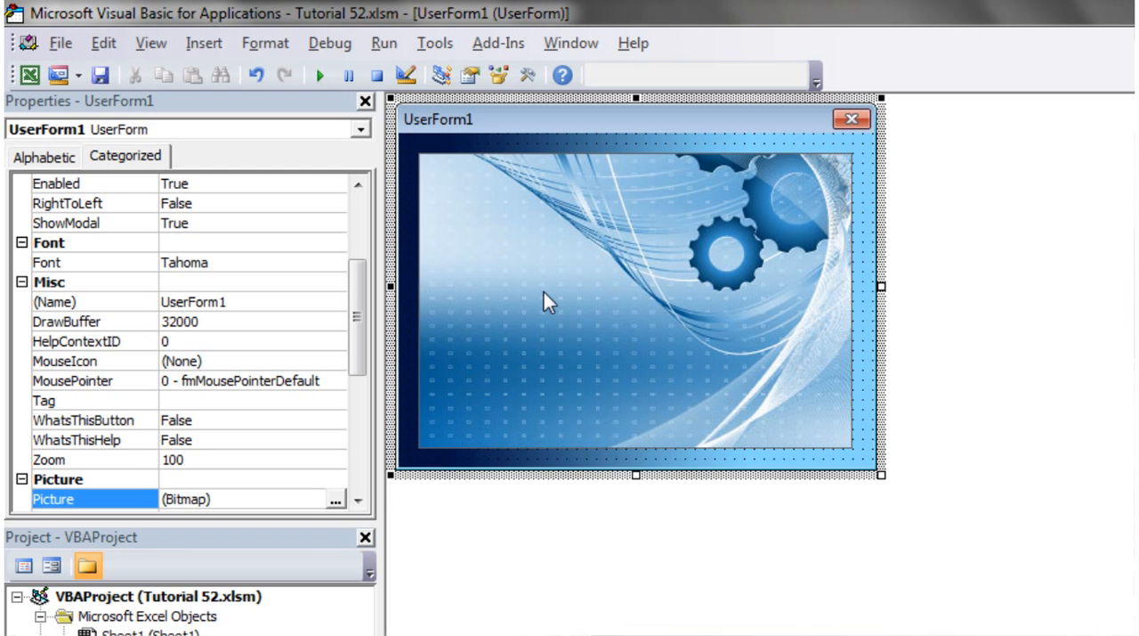
{"action": "mouse_move", "coordinate": [641, 267]}
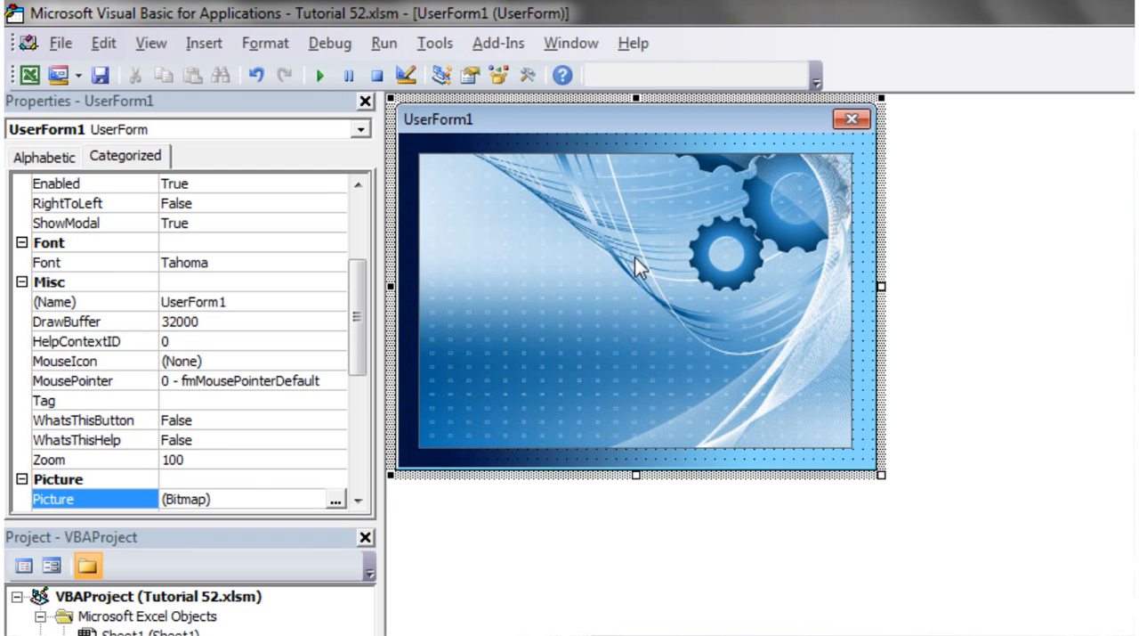
{"action": "mouse_move", "coordinate": [762, 370]}
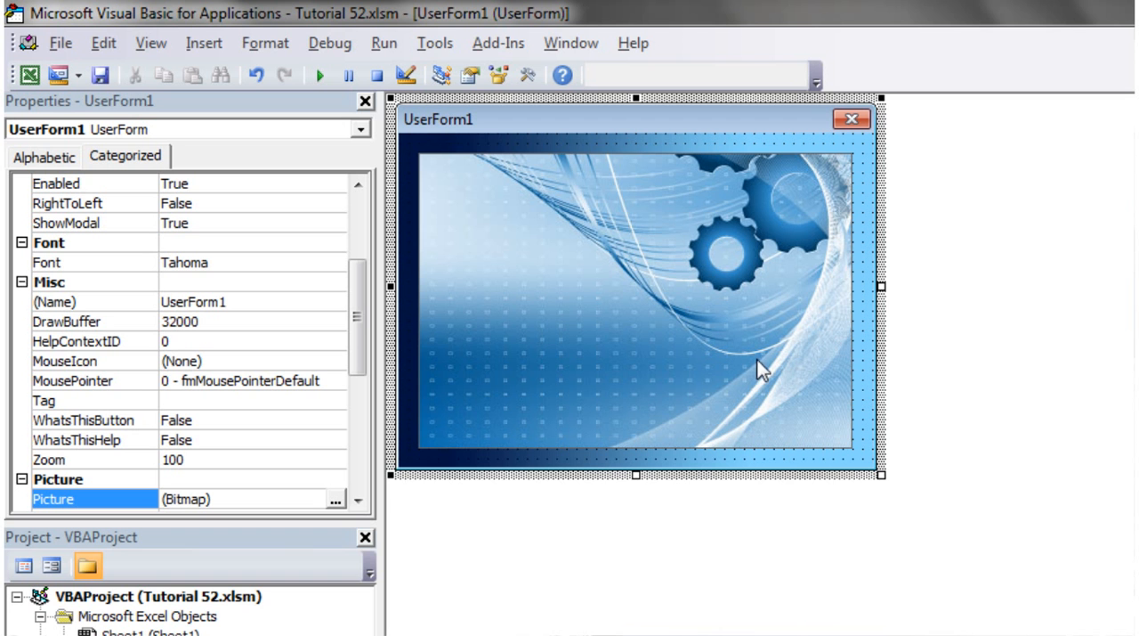
{"action": "mouse_move", "coordinate": [548, 258]}
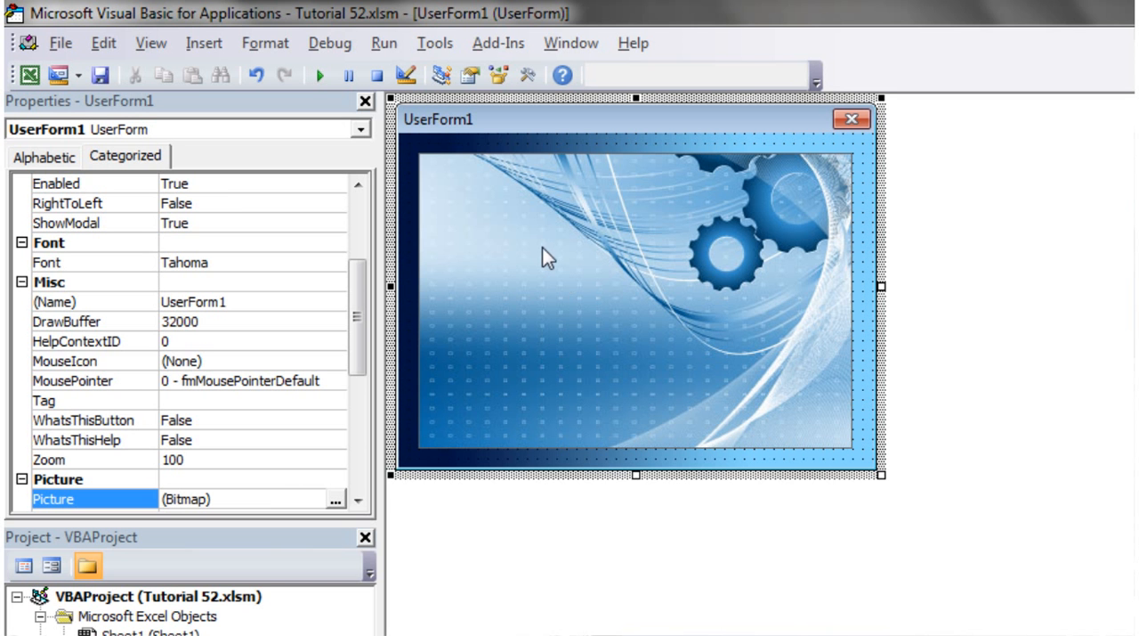
{"action": "mouse_move", "coordinate": [567, 249]}
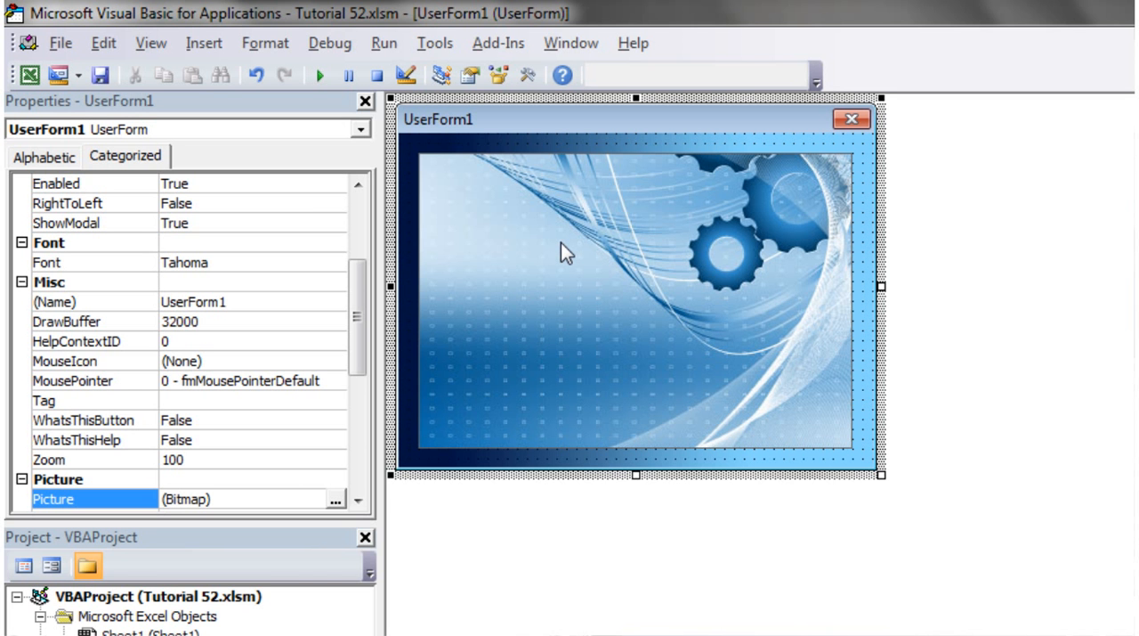